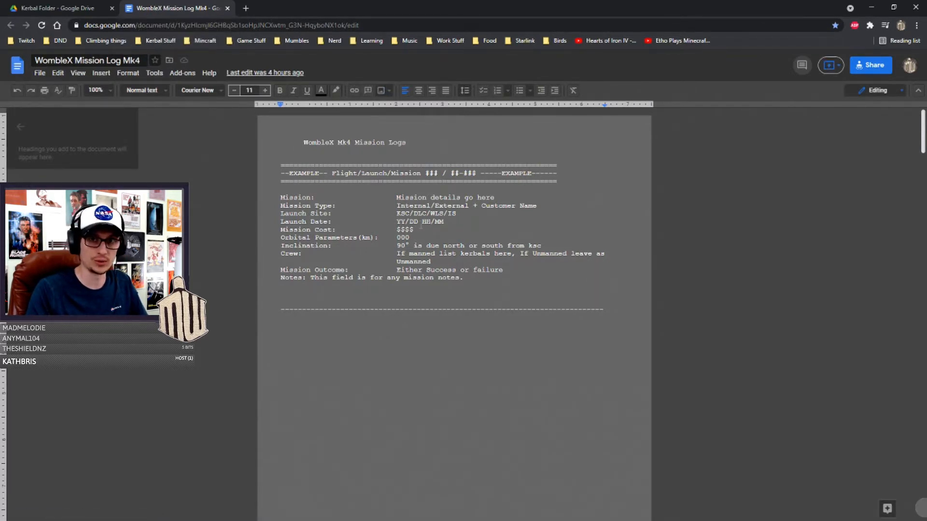
- Review the Launch #01 and #02 headings, selecting the mission cost and Launch #02 fields for renumbering
scroll("down", 3)
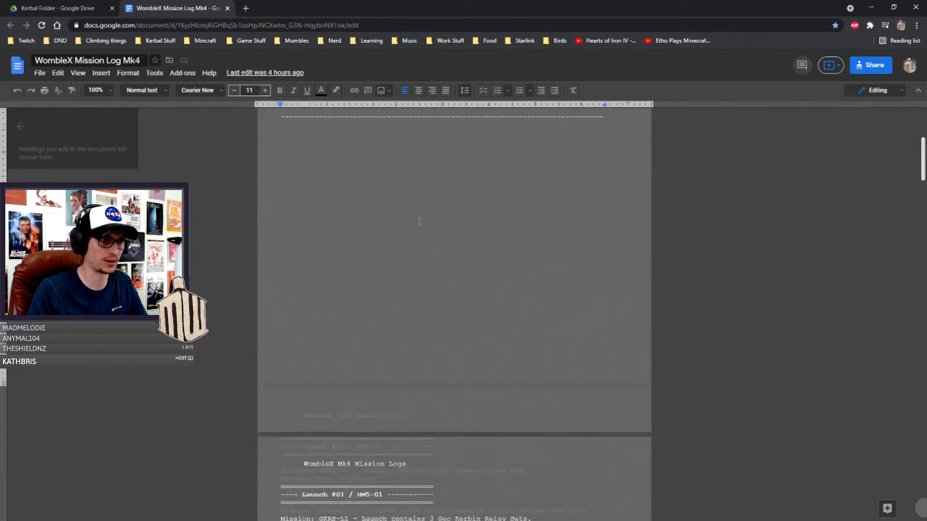
scroll("down", 3)
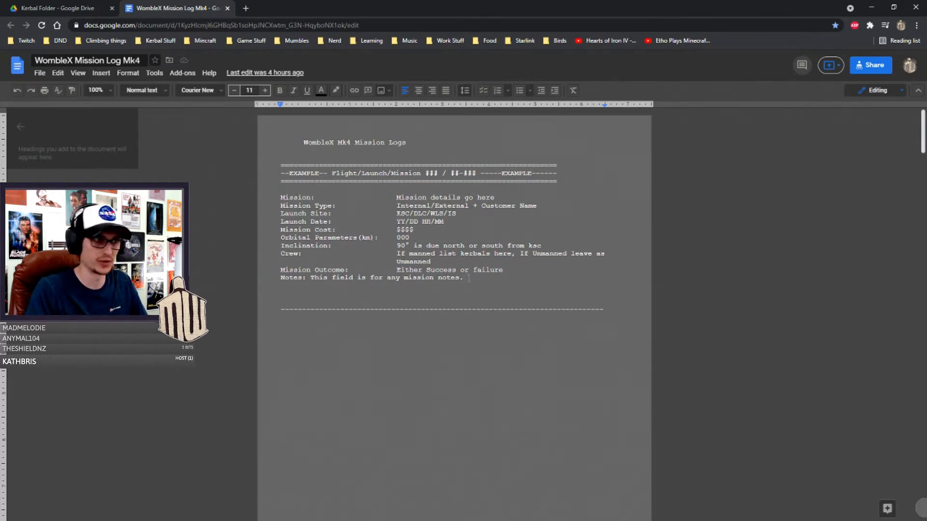
scroll("down", 3)
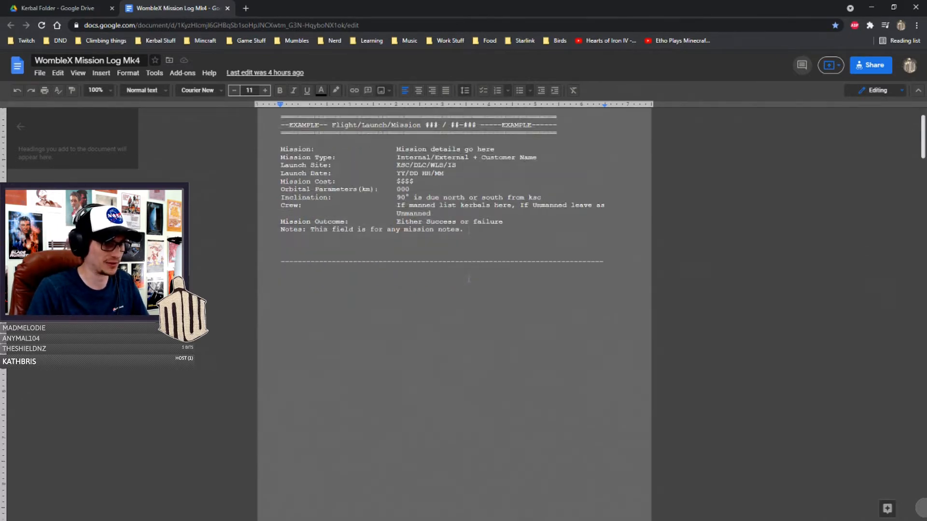
scroll("down", 3)
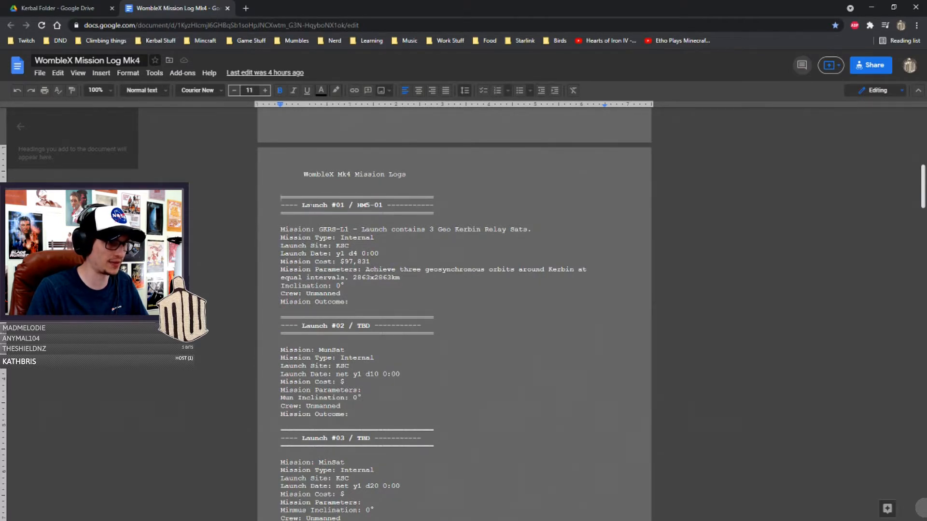
left_click(352, 301)
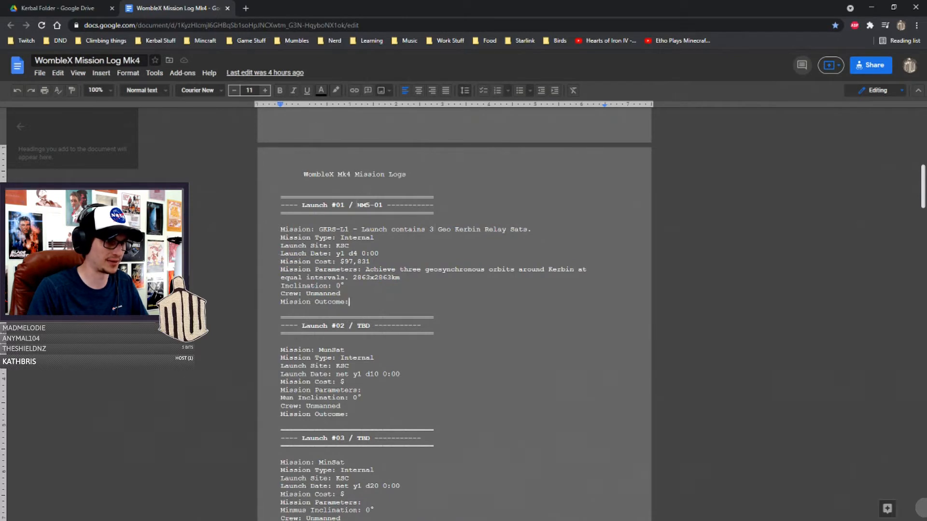
double_click(369, 205)
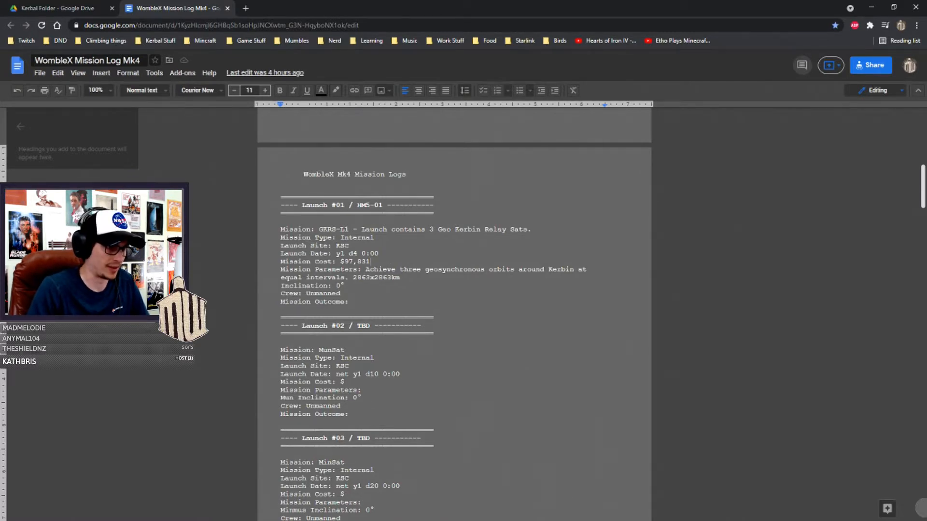
scroll("down", 3)
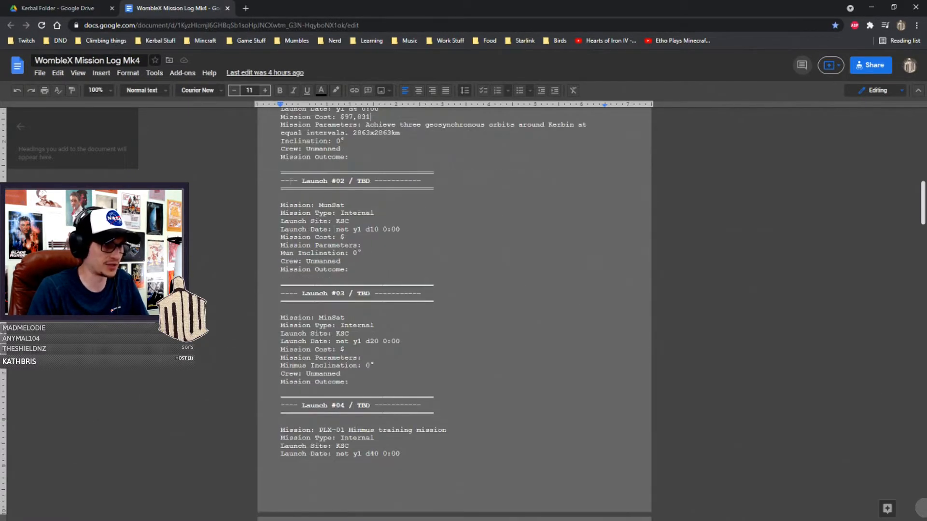
left_click_drag(281, 178, 362, 248)
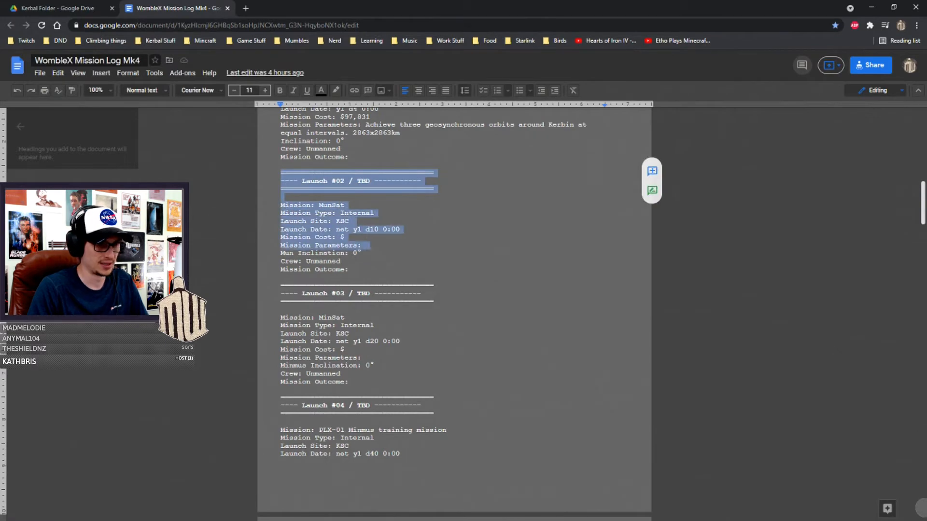
- Continue down the log renumbering the TBD launch headings through Launch #17
scroll("down", 3)
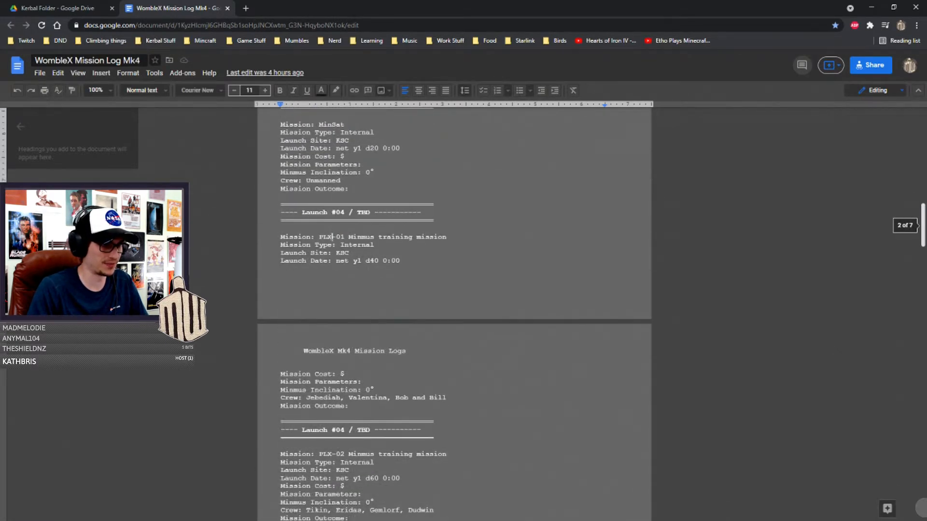
scroll("down", 3)
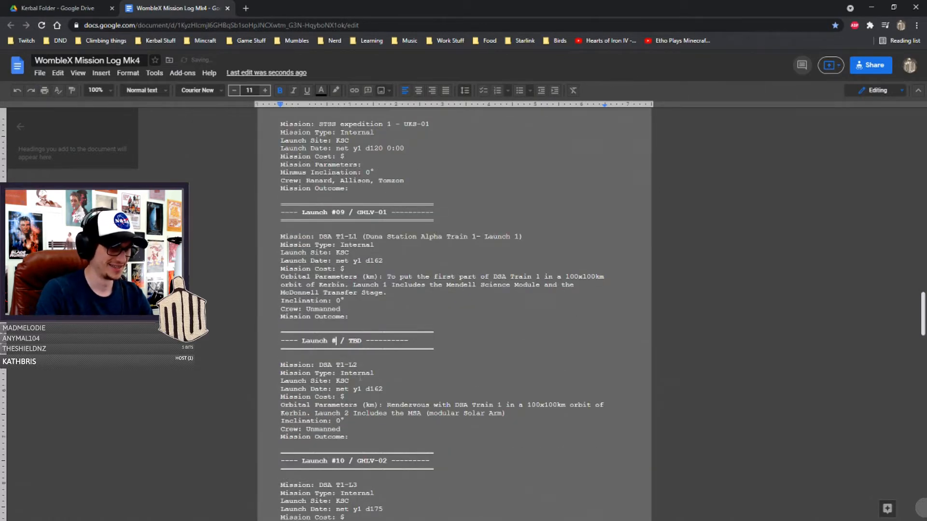
scroll("down", 3)
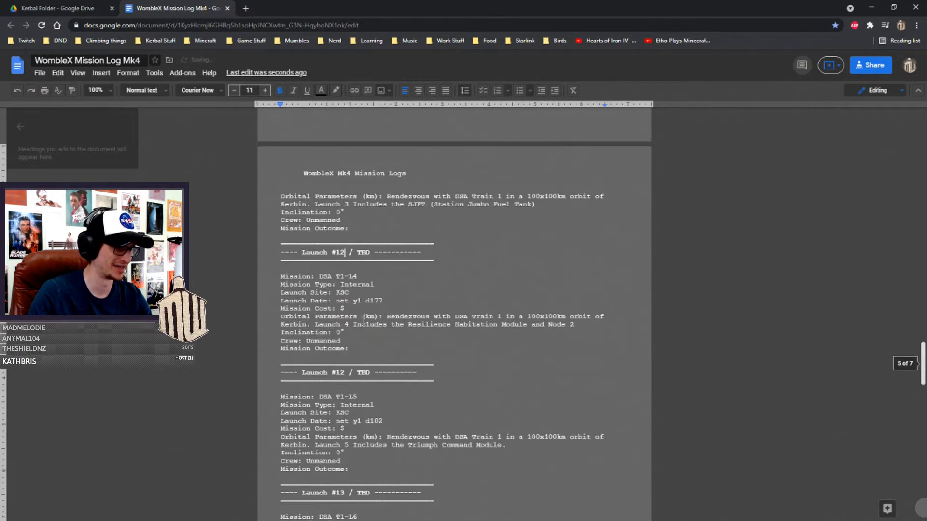
scroll("down", 3)
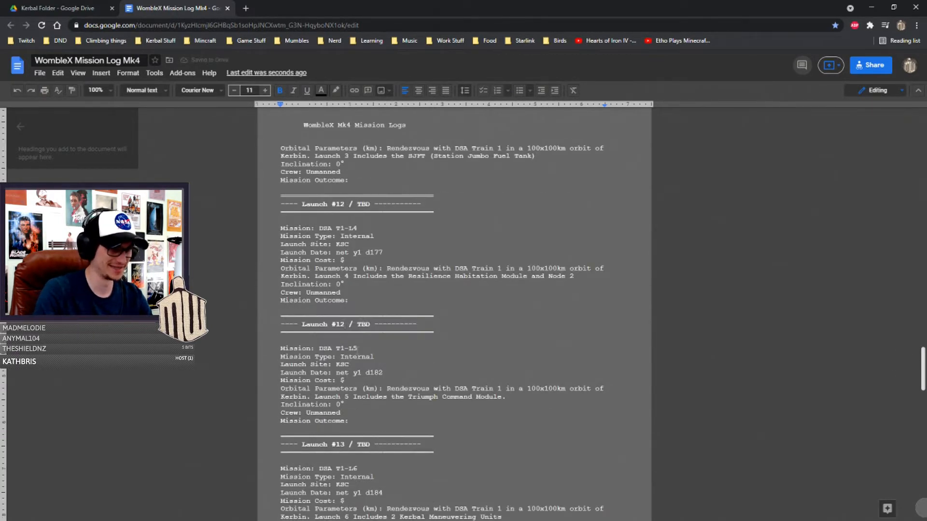
scroll("down", 3)
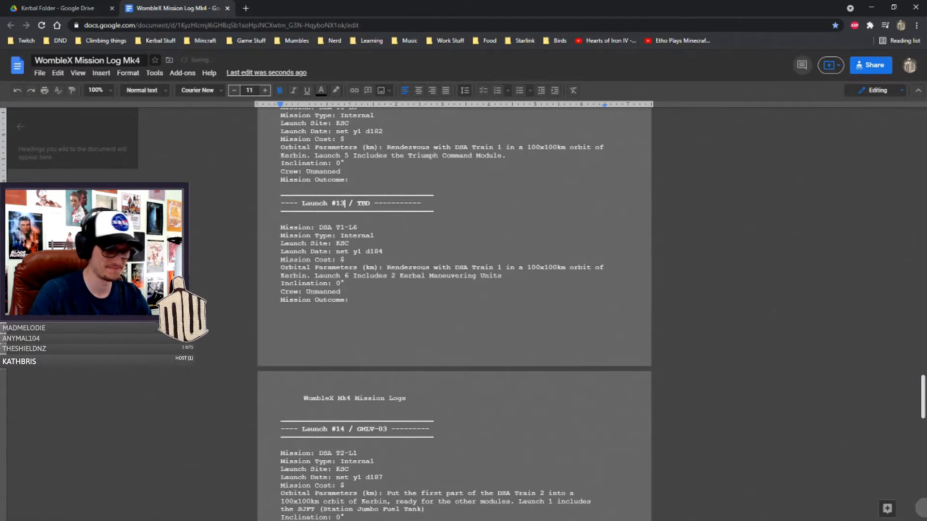
scroll("down", 3)
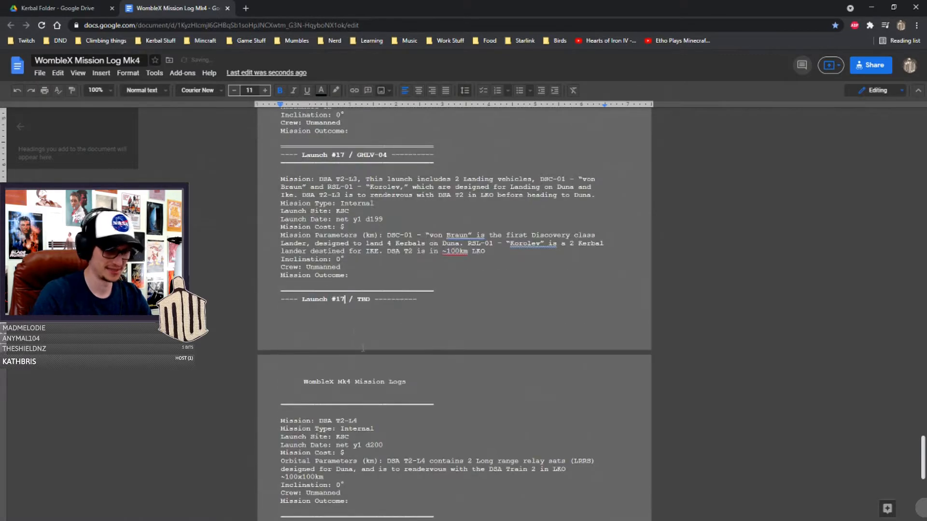
- Scroll to the Launch #01 Mission Parameters line to add the 2863x2863km orbit
scroll("down", 3)
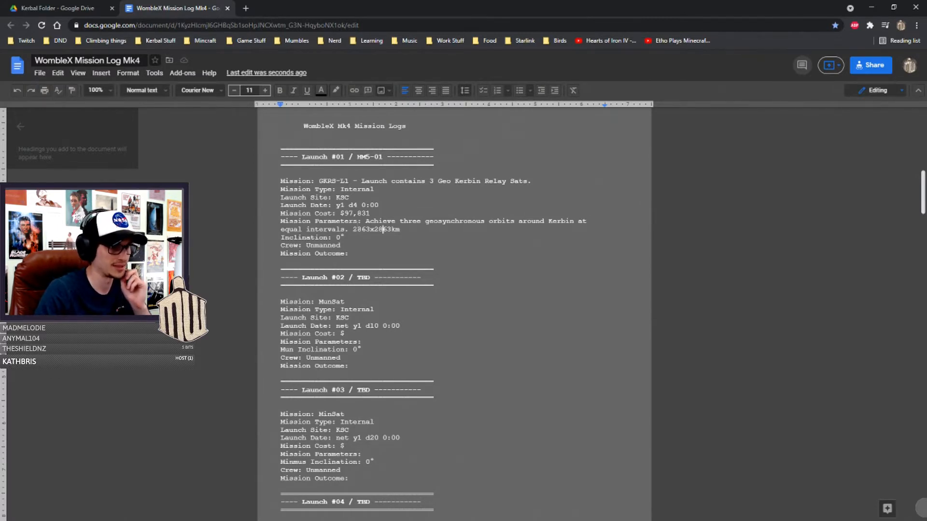
scroll("down", 3)
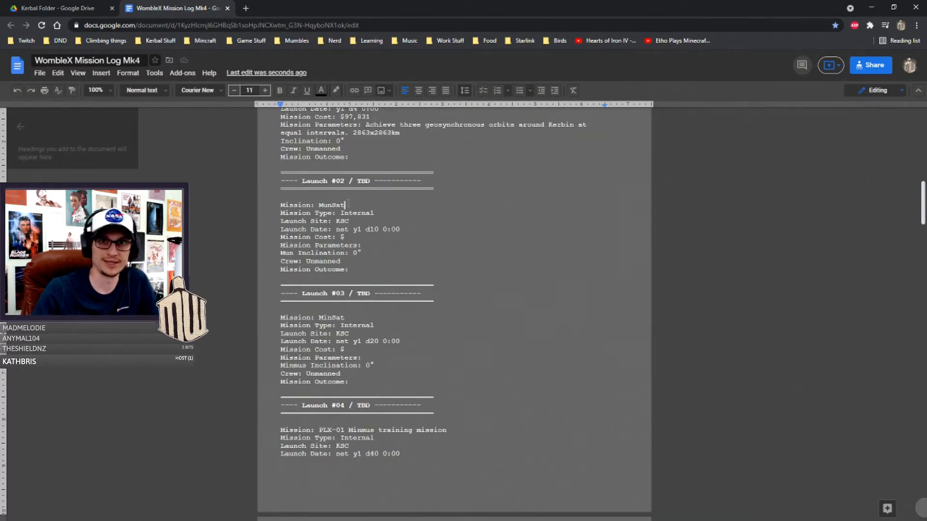
scroll("down", 3)
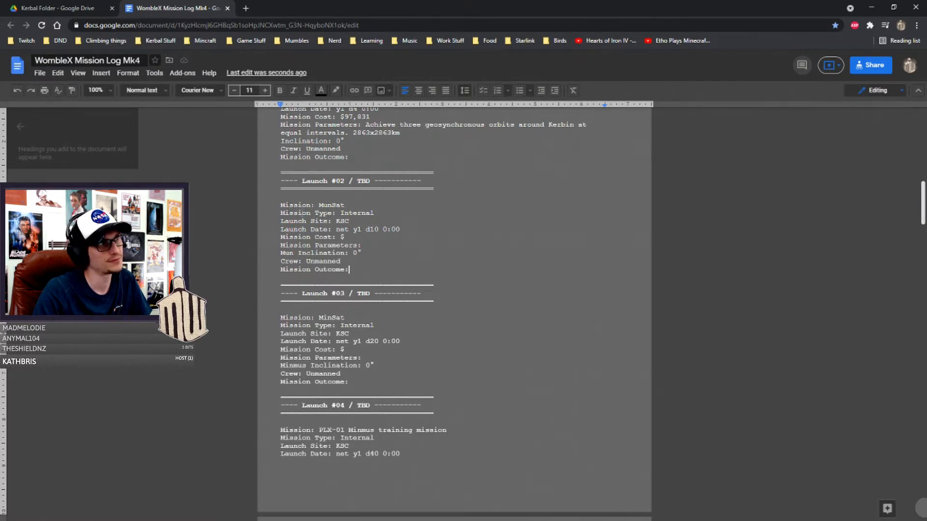
double_click(330, 205)
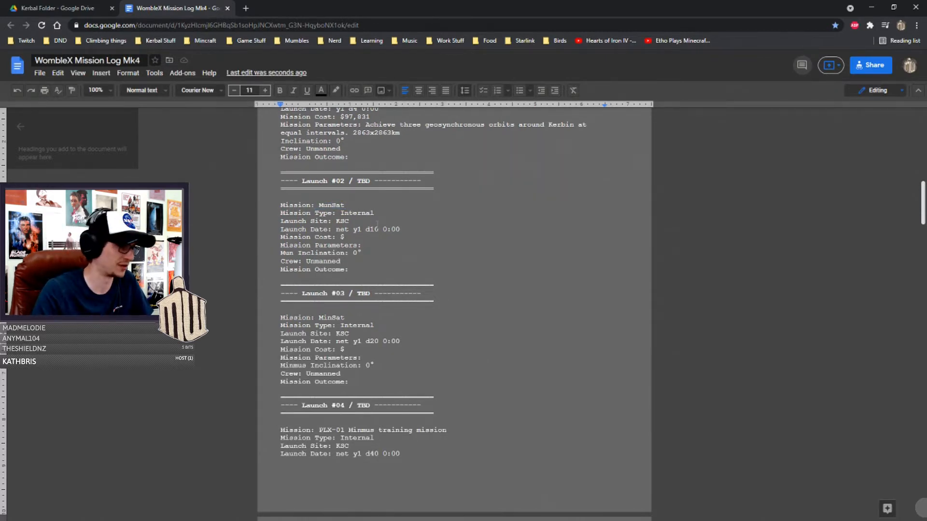
scroll("down", 3)
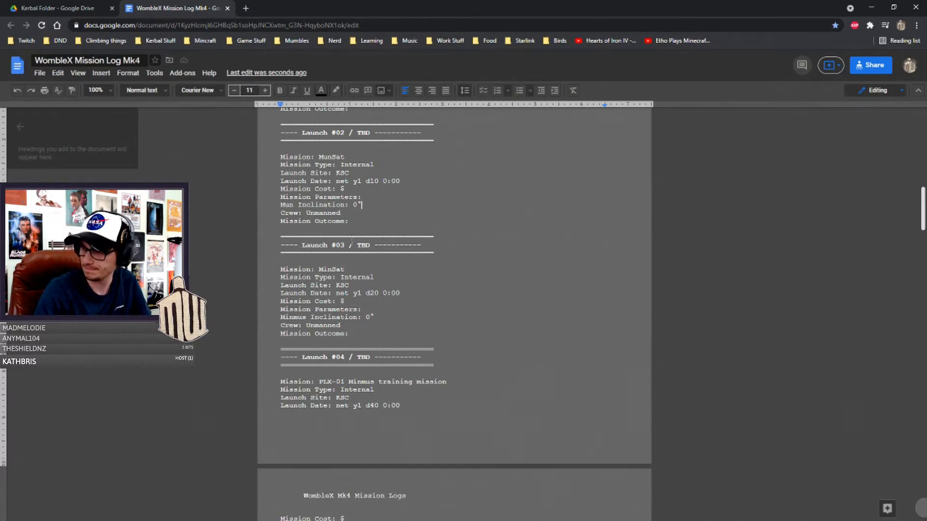
scroll("down", 3)
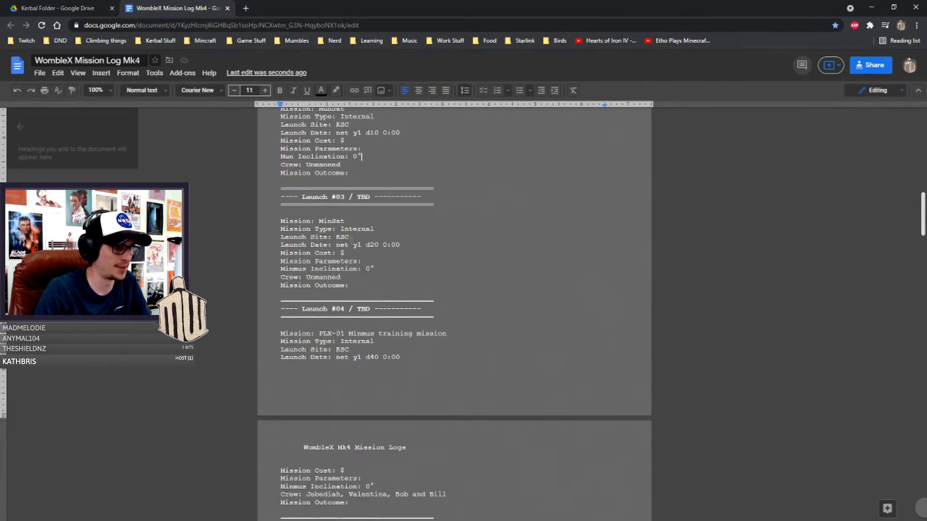
scroll("down", 3)
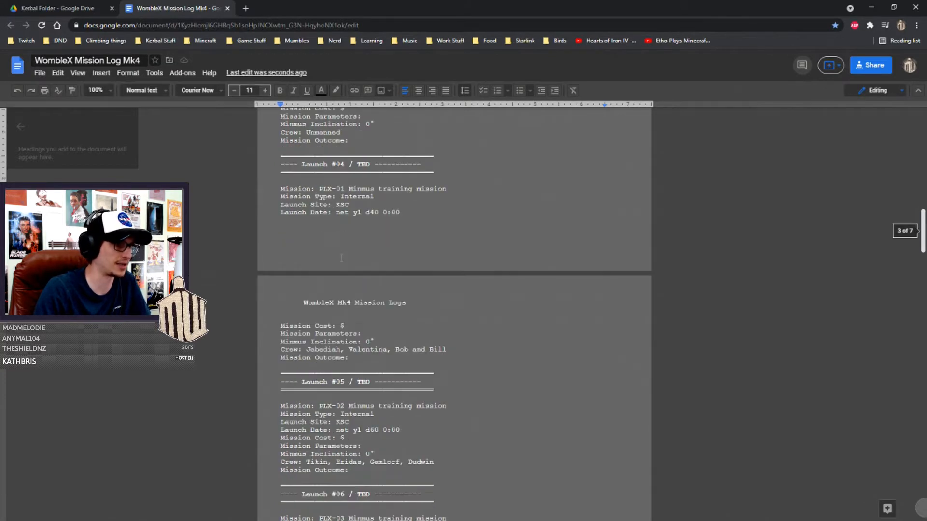
left_click(318, 189)
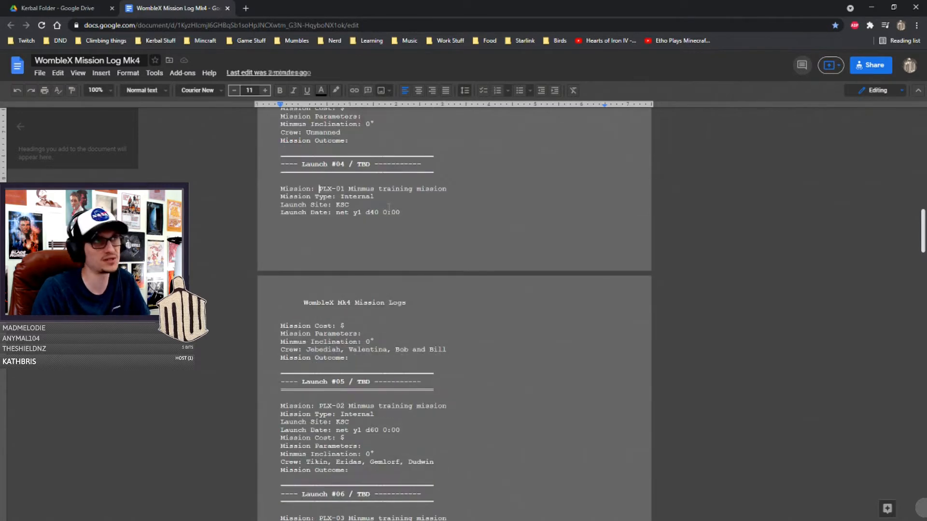
scroll("down", 3)
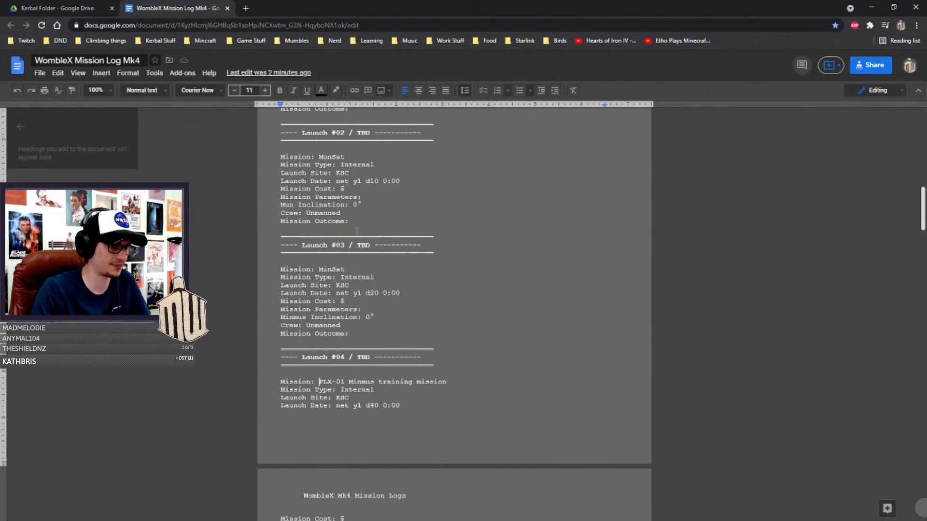
scroll("down", 3)
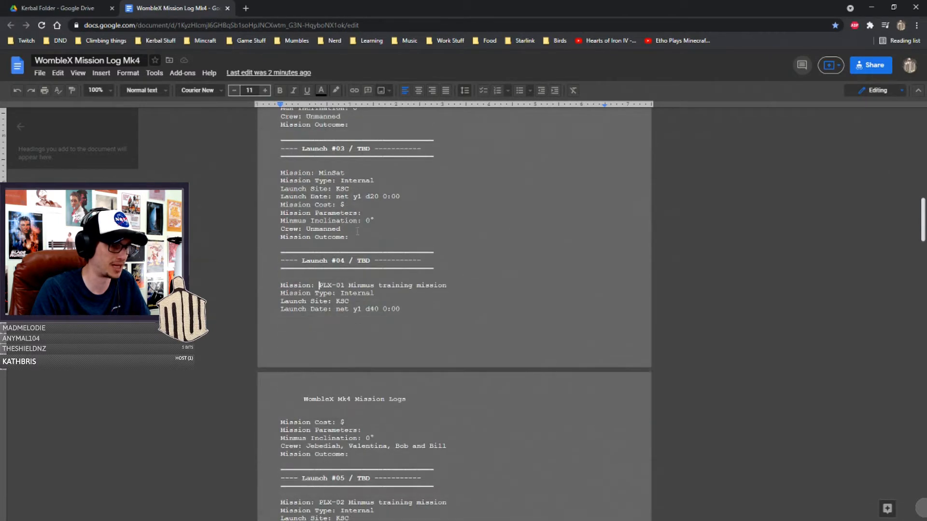
scroll("down", 3)
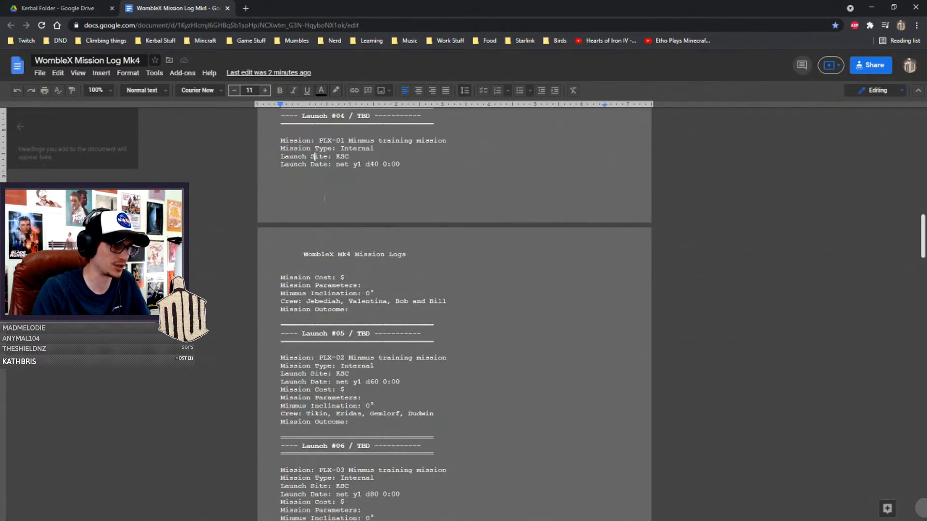
scroll("down", 3)
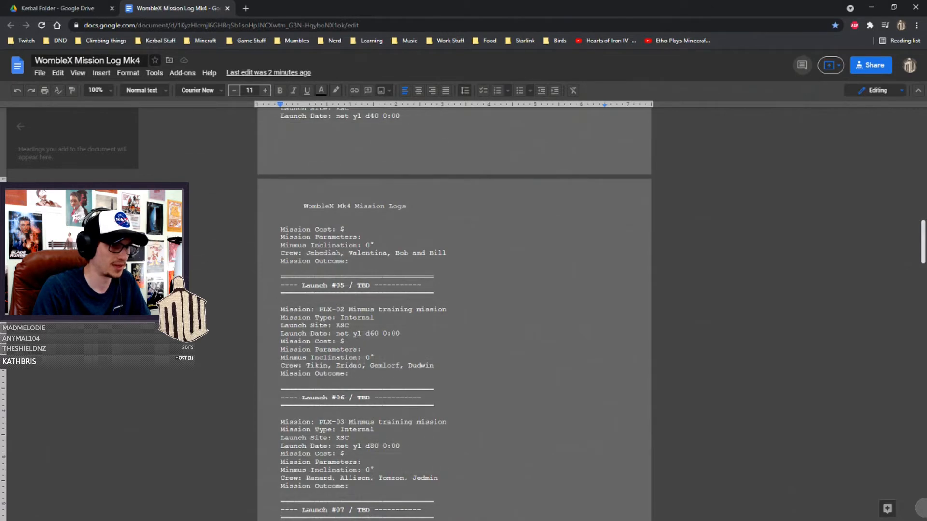
scroll("down", 3)
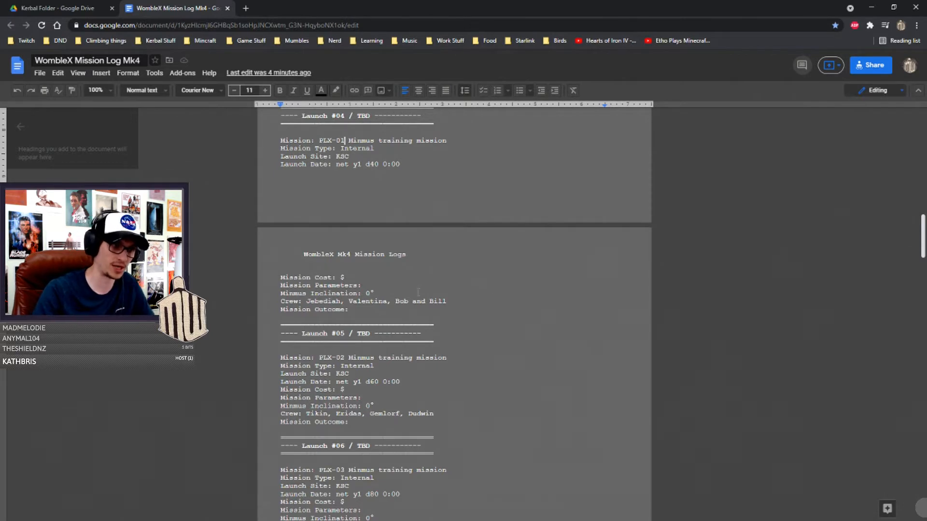
scroll("down", 3)
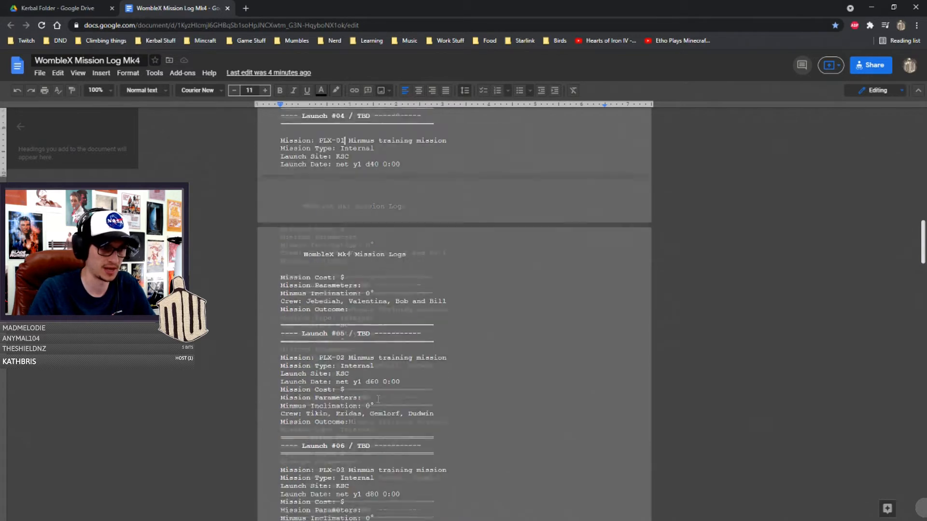
scroll("down", 3)
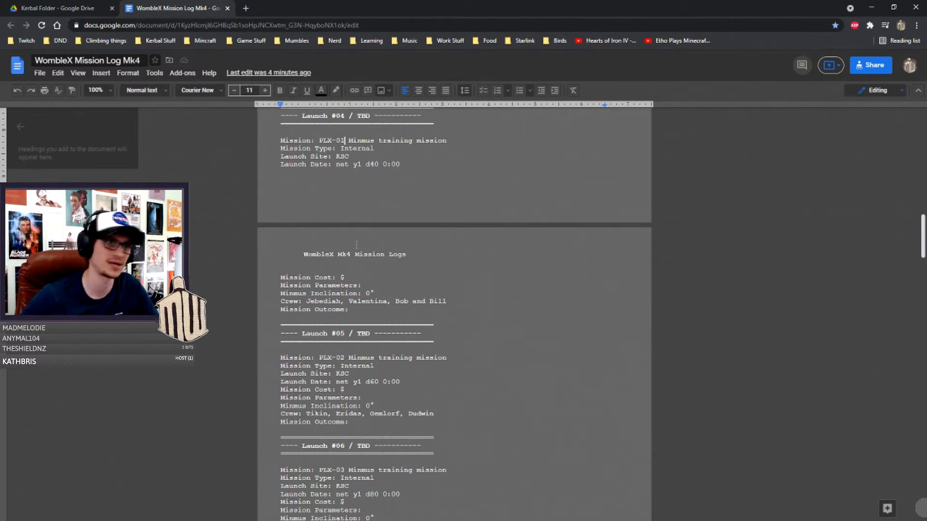
scroll("down", 3)
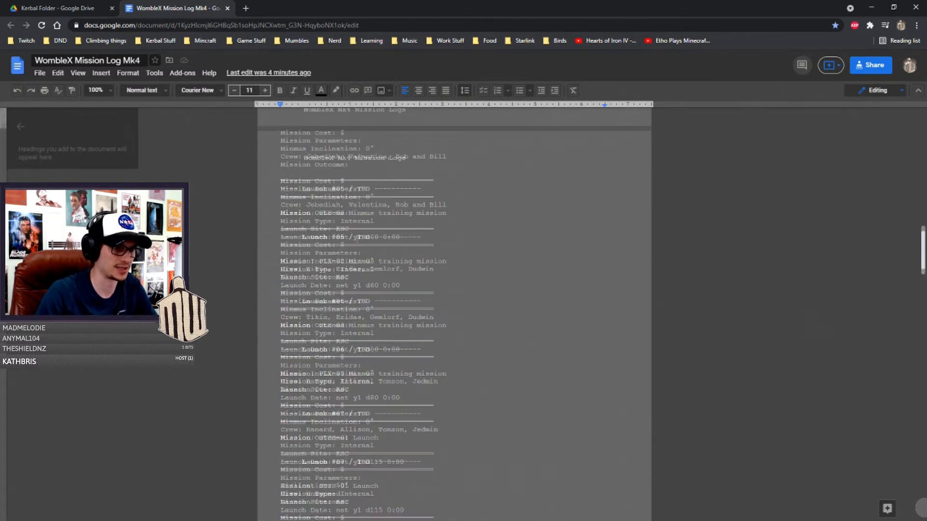
scroll("down", 3)
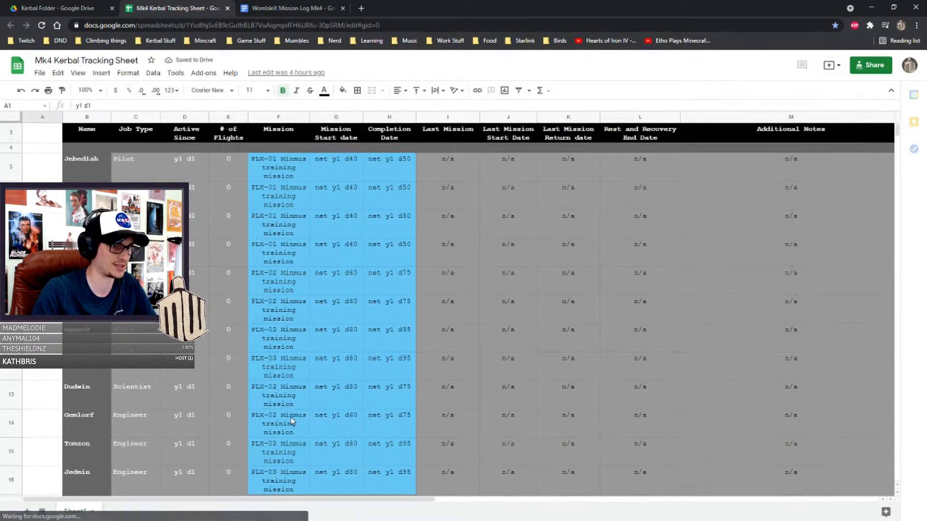
left_click(290, 8)
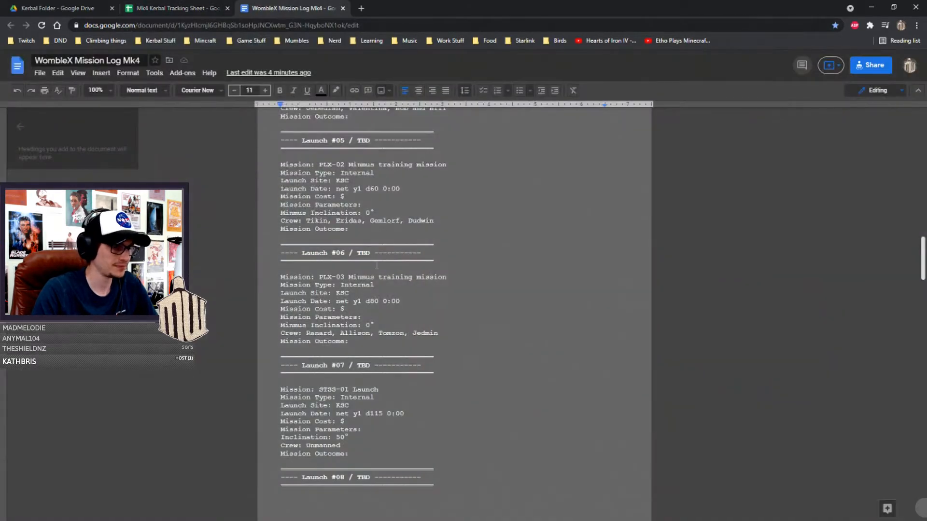
scroll("down", 3)
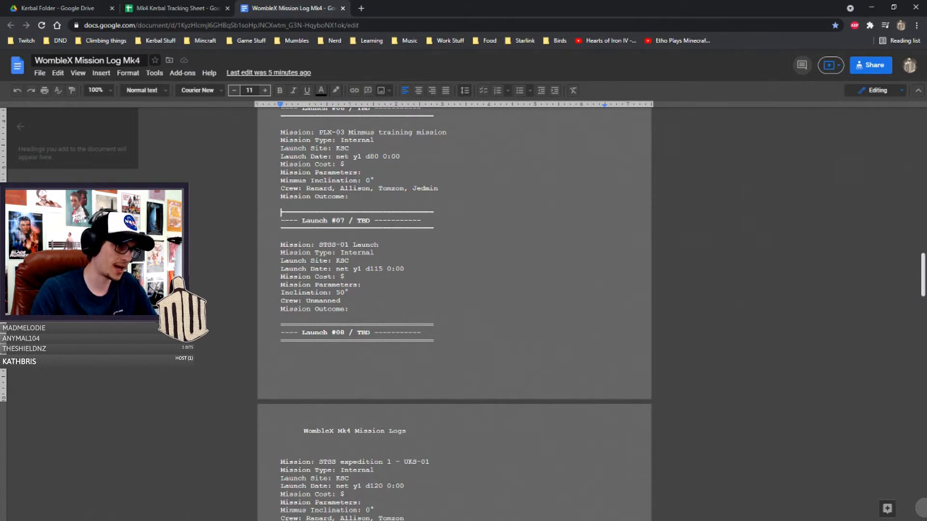
- Inspect the STSS mission name, then scroll past Launch #08 toward the DSA T1 entries
double_click(326, 244)
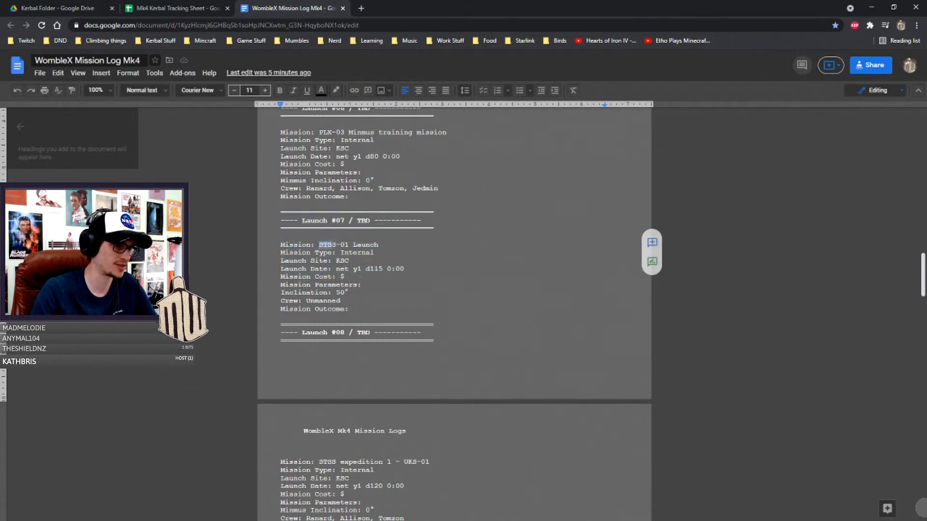
left_click(379, 245)
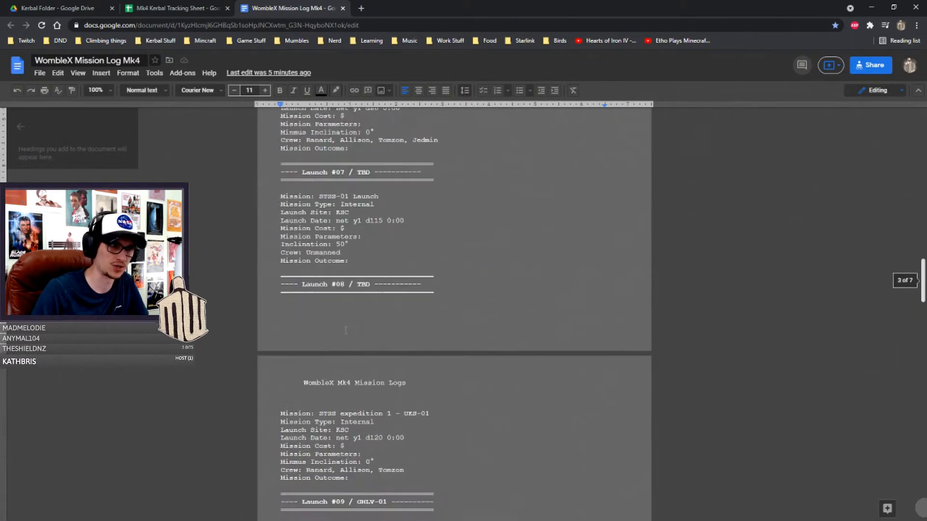
scroll("down", 3)
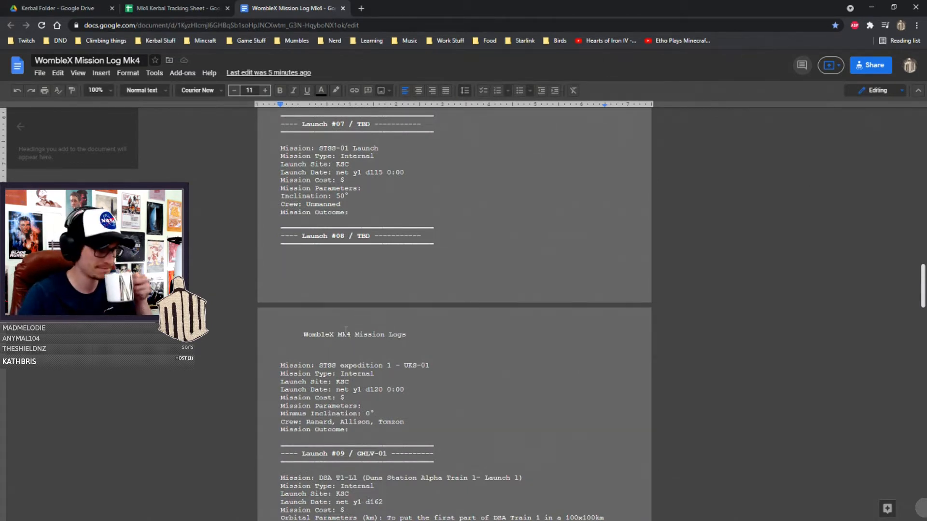
scroll("down", 3)
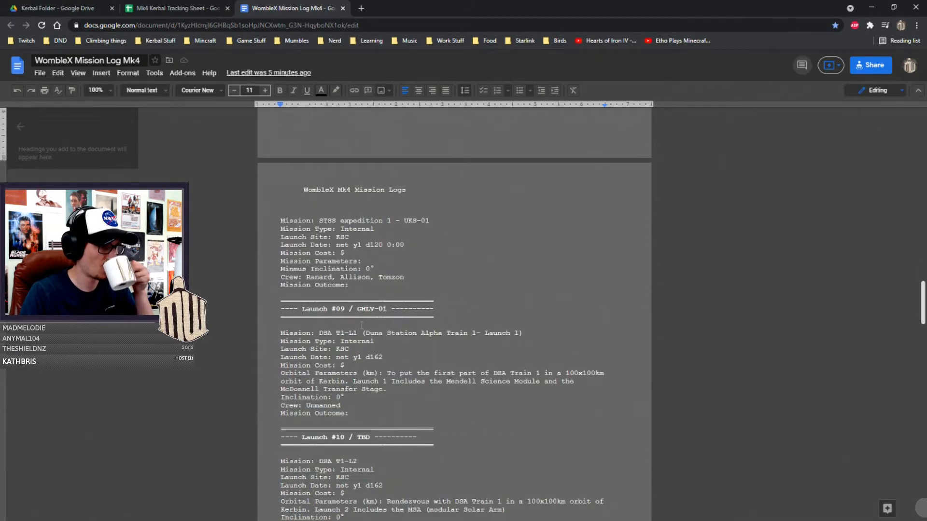
scroll("down", 3)
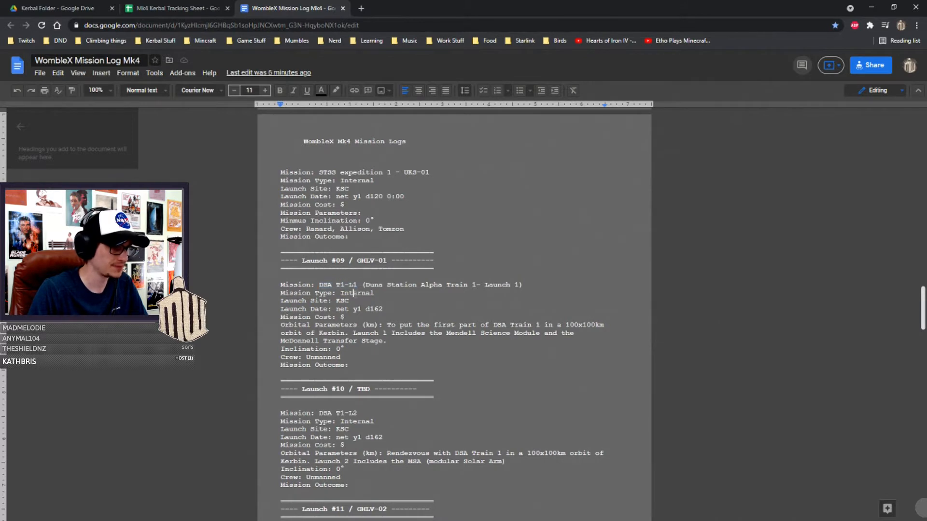
- Inspect the DSA T1-L1 mission code and browse Launches #09 to #11 without editing them
double_click(338, 284)
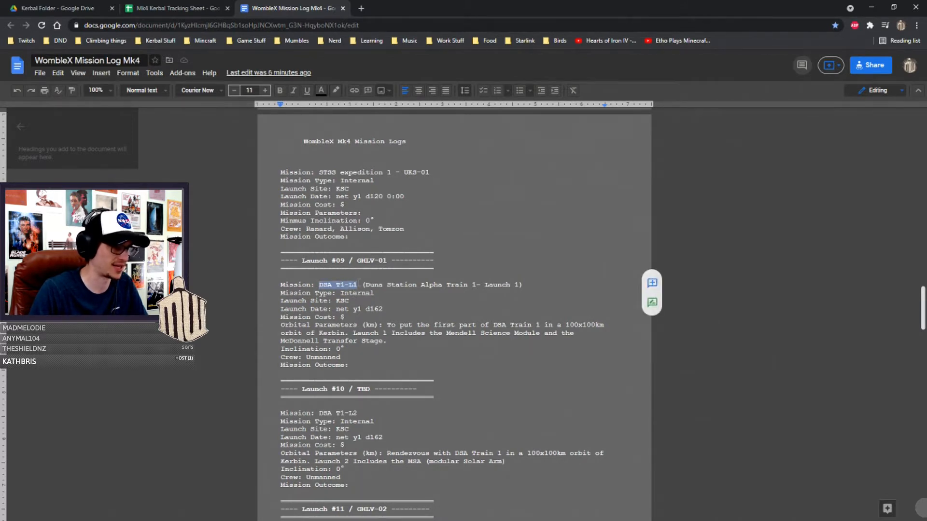
left_click(357, 284)
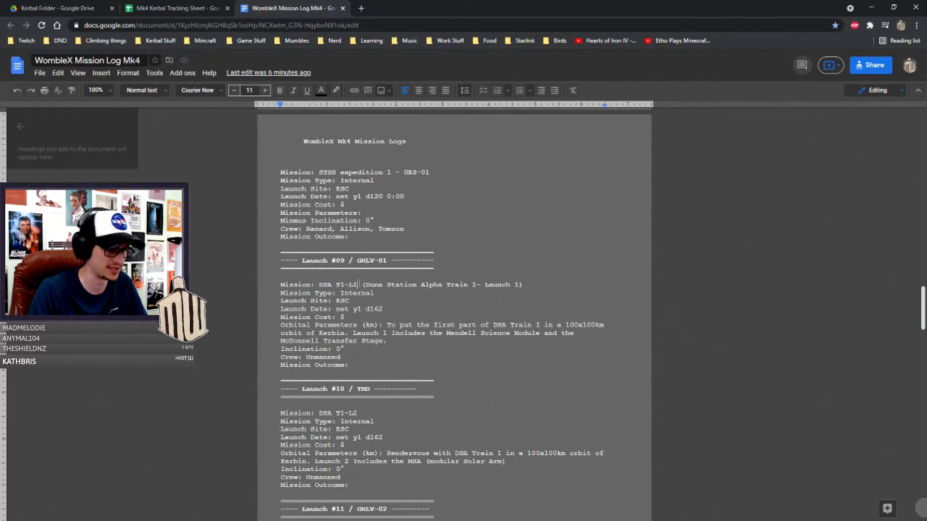
scroll("down", 3)
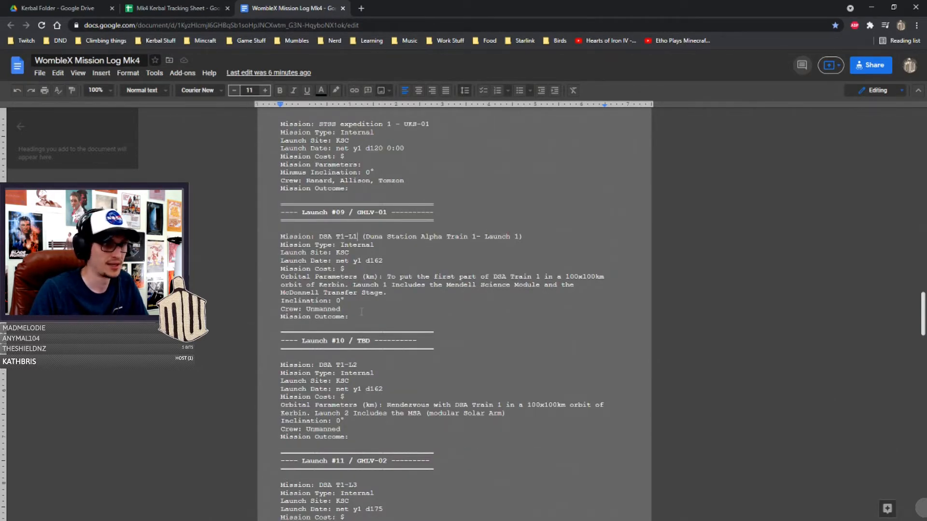
double_click(374, 261)
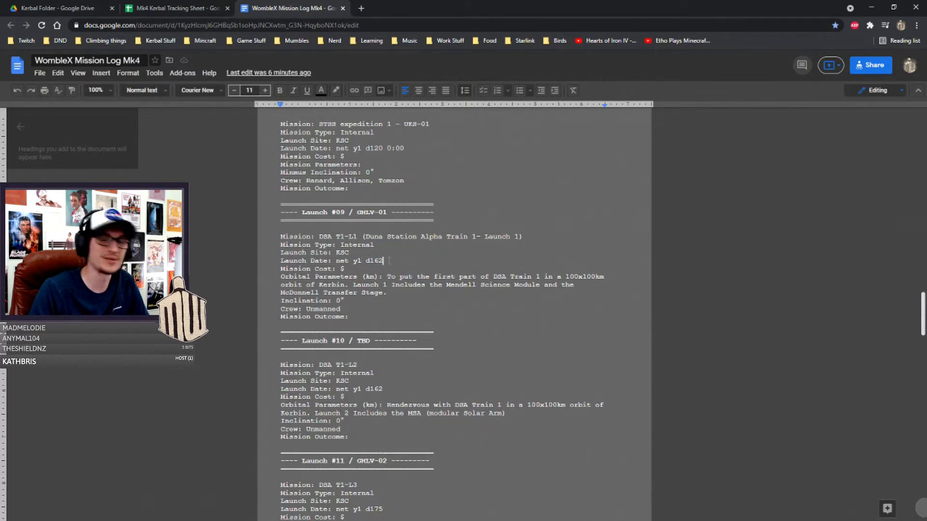
scroll("down", 3)
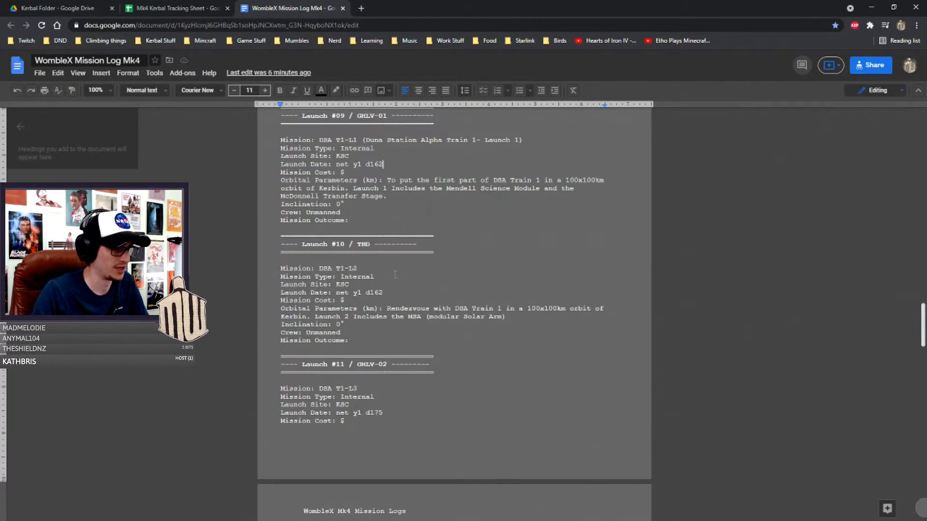
- Scroll the mission log back to the example entry template at the top
scroll("down", 3)
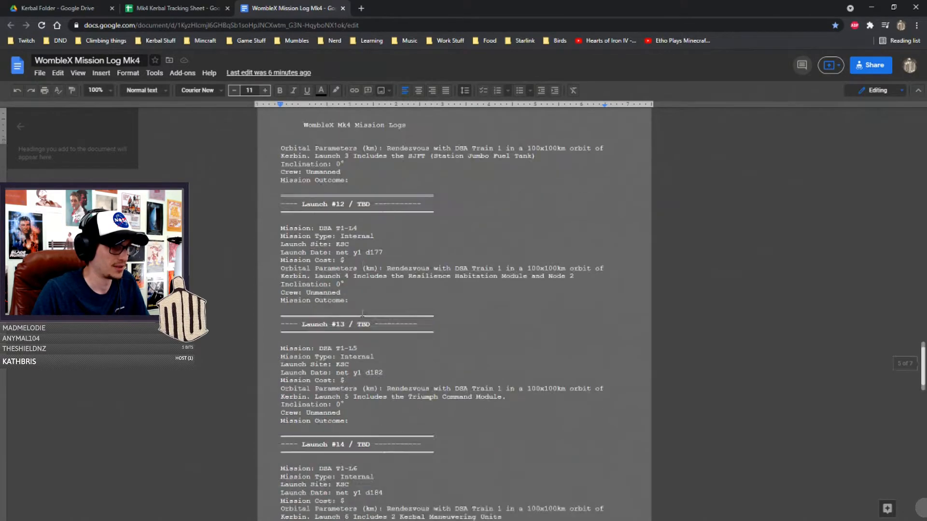
scroll("down", 3)
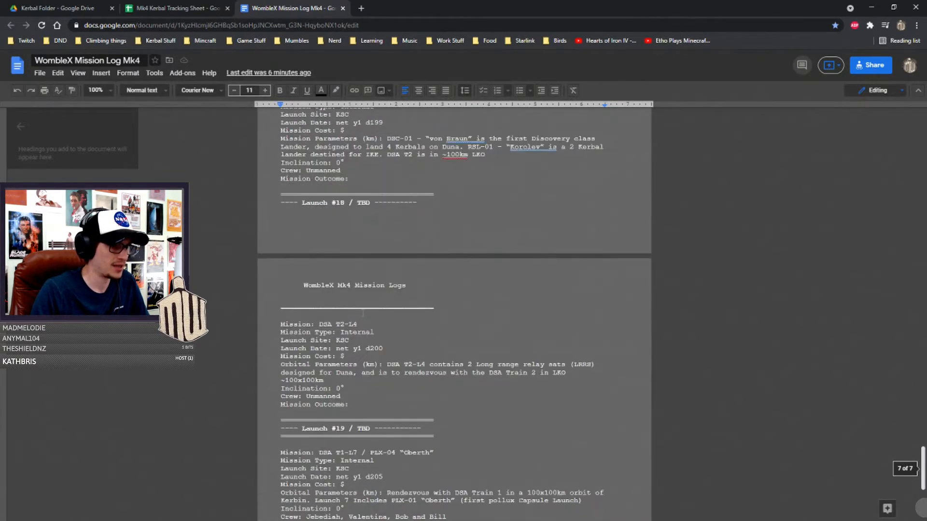
scroll("down", 3)
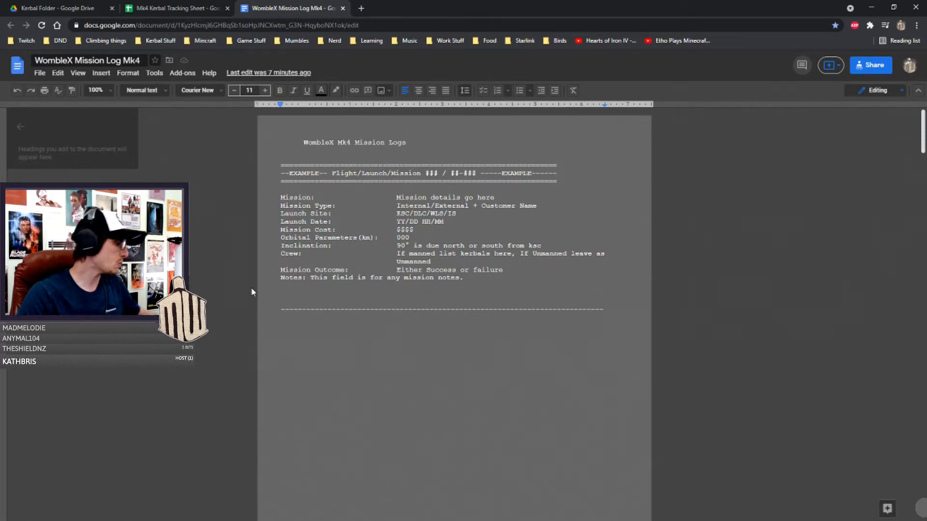
- Scroll through Launches #01–#04 and on to the Launch #19 and #20 DSA Train 1 entries
scroll("down", 3)
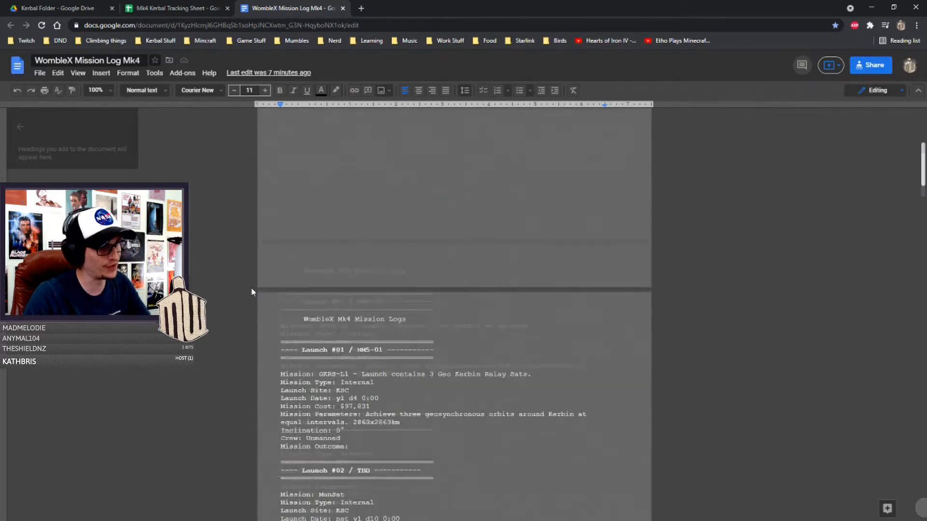
scroll("down", 3)
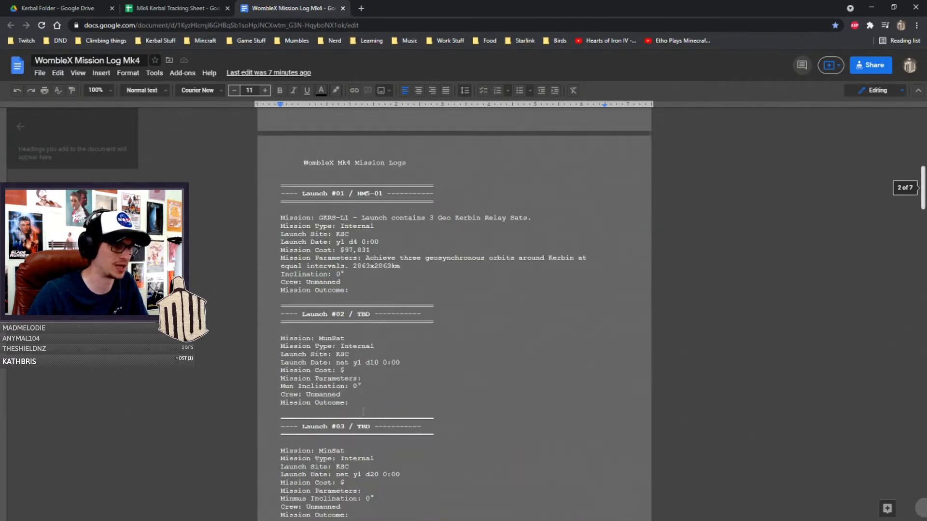
scroll("down", 3)
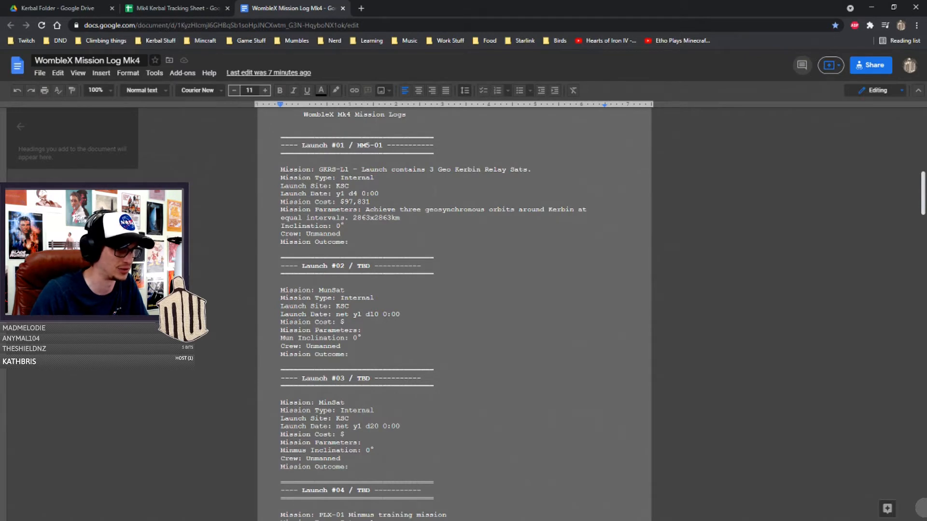
scroll("down", 3)
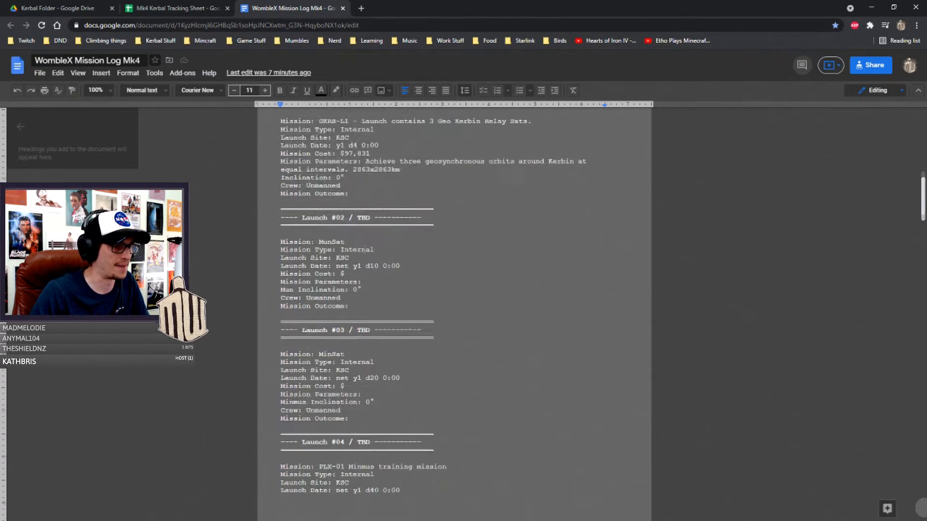
scroll("up", 3)
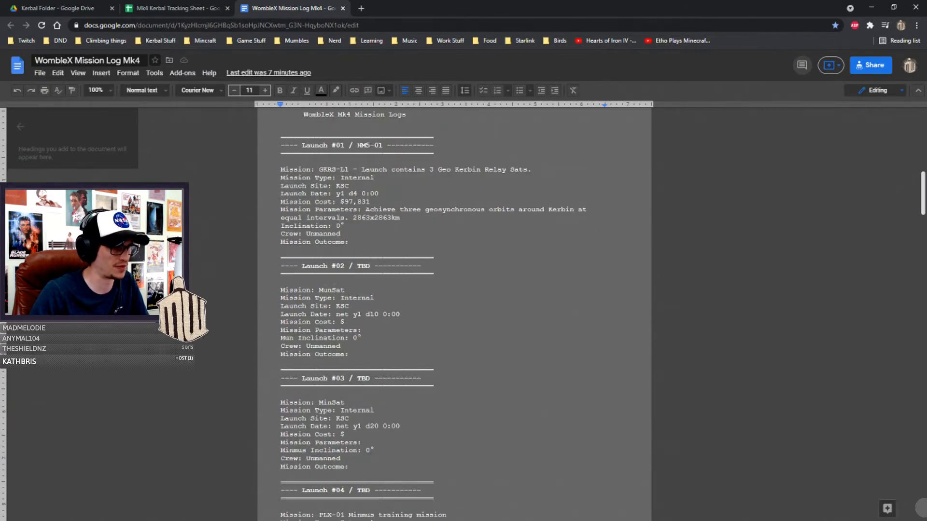
scroll("down", 3)
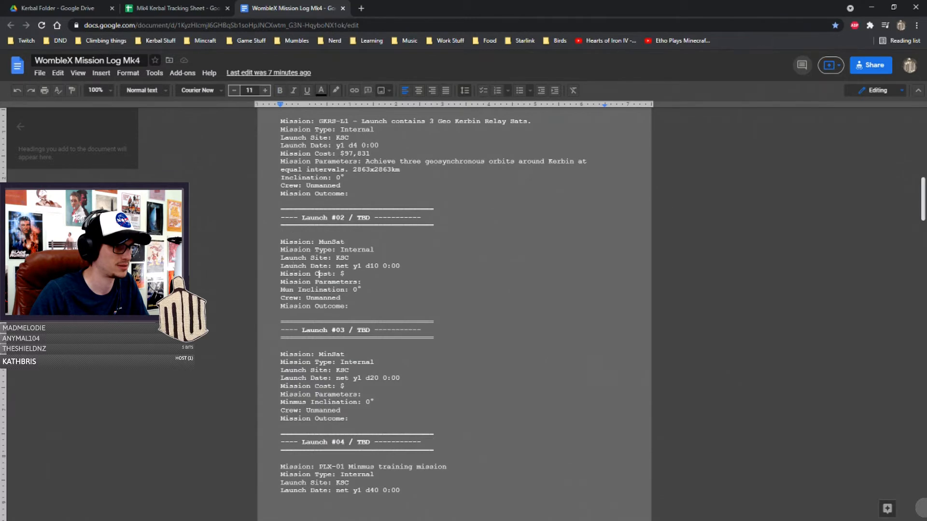
scroll("down", 3)
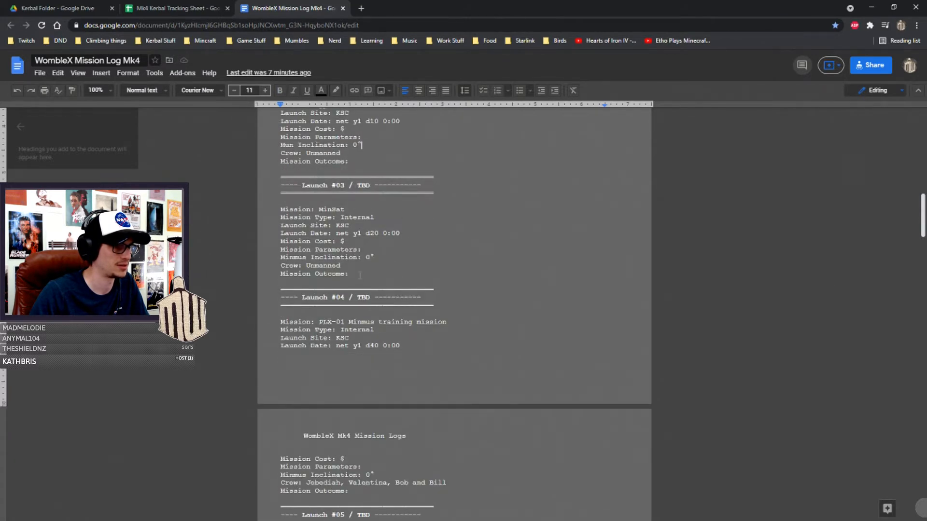
scroll("down", 3)
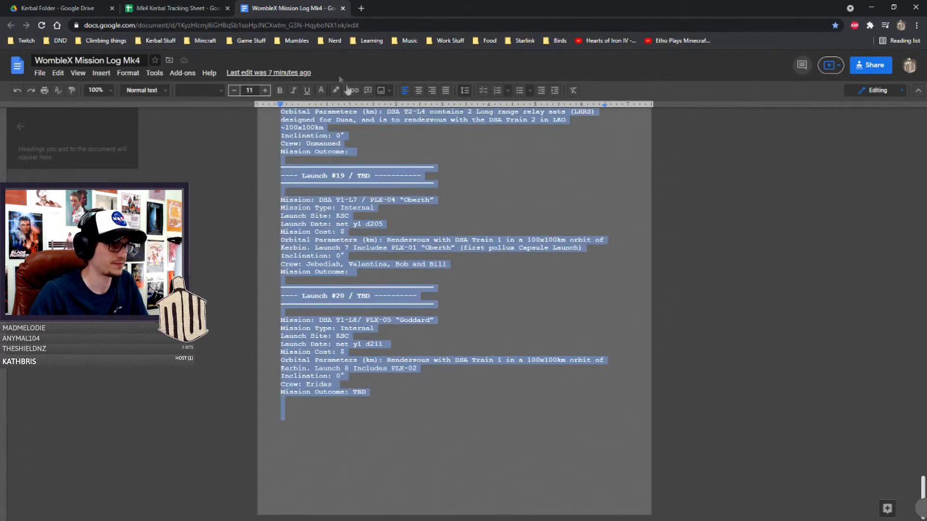
left_click(320, 91)
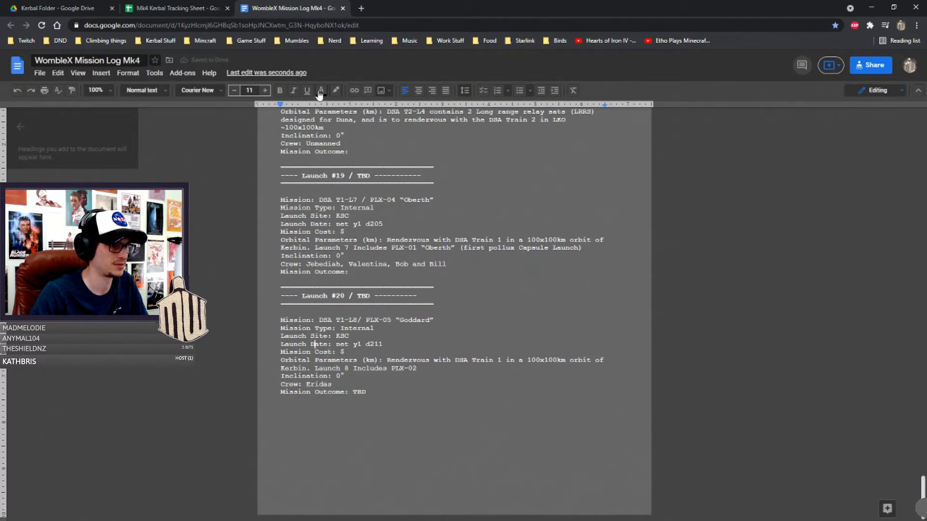
left_click(321, 91)
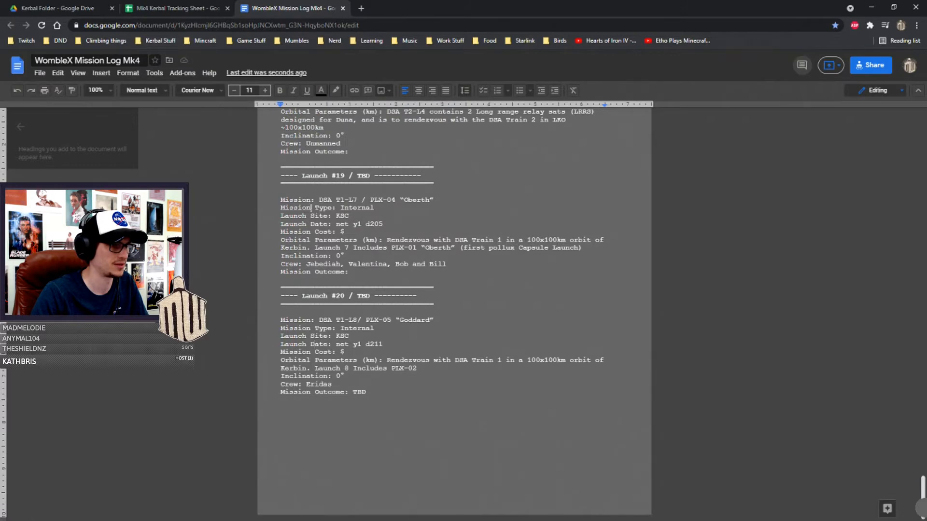
scroll("up", 3)
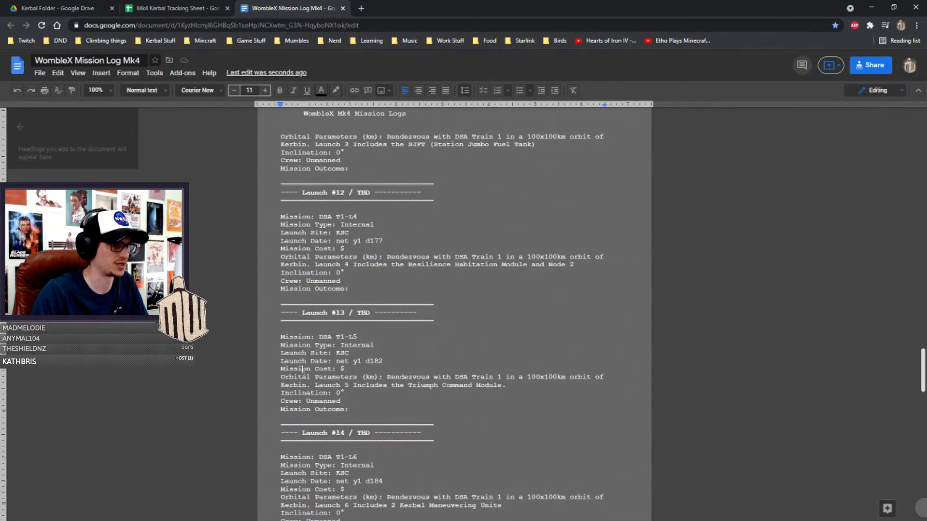
scroll("down", 3)
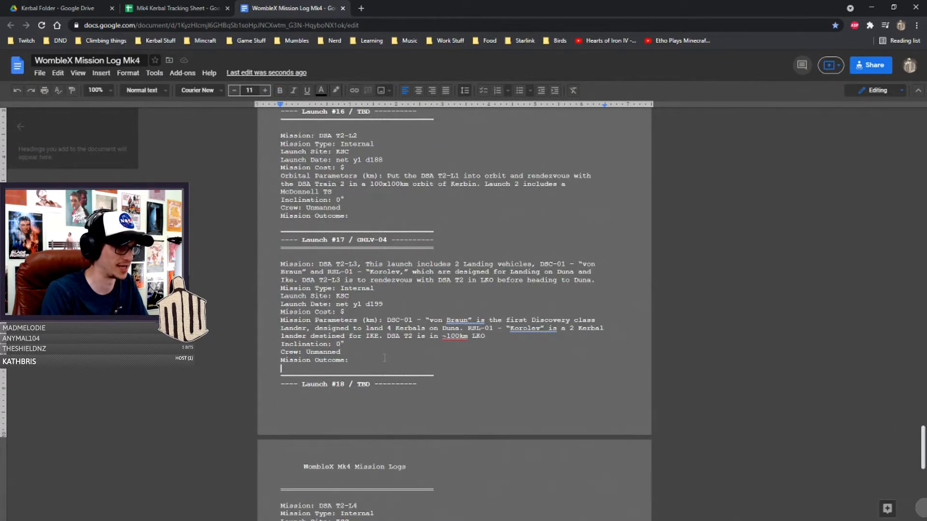
scroll("down", 3)
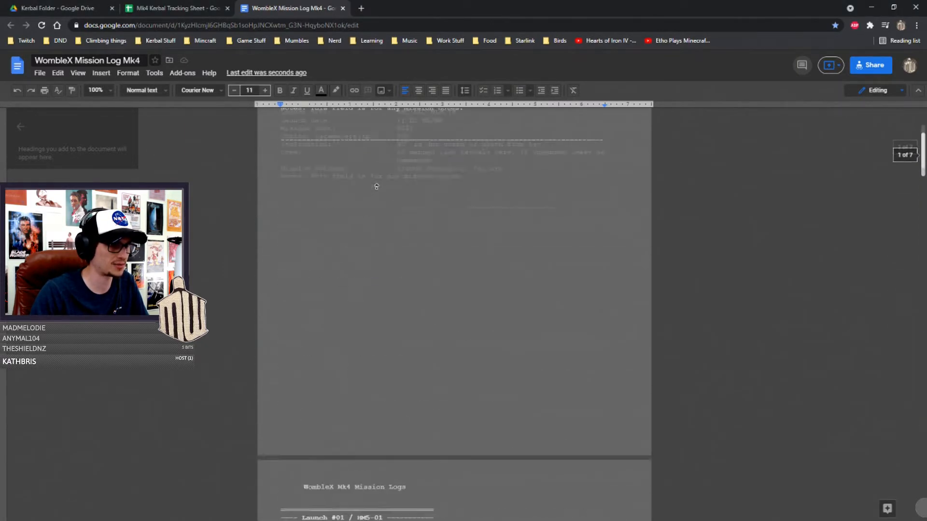
scroll("down", 3)
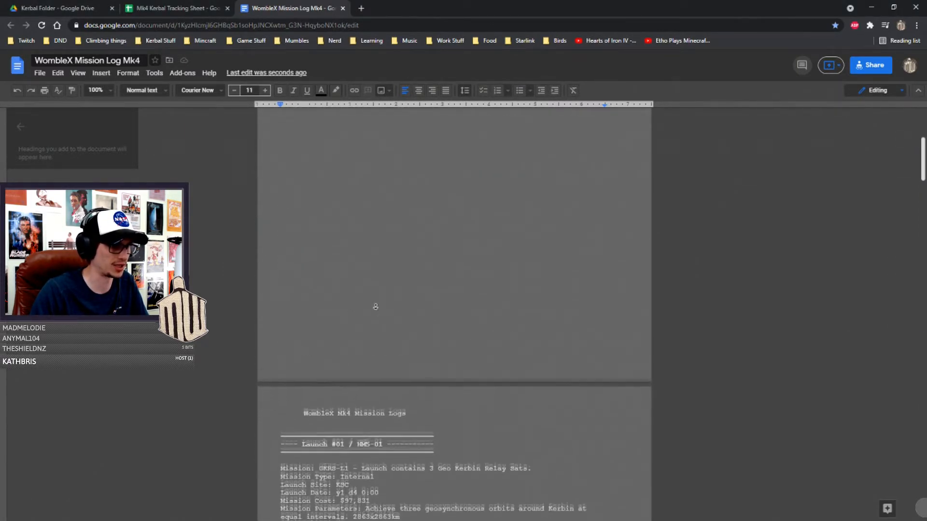
scroll("down", 3)
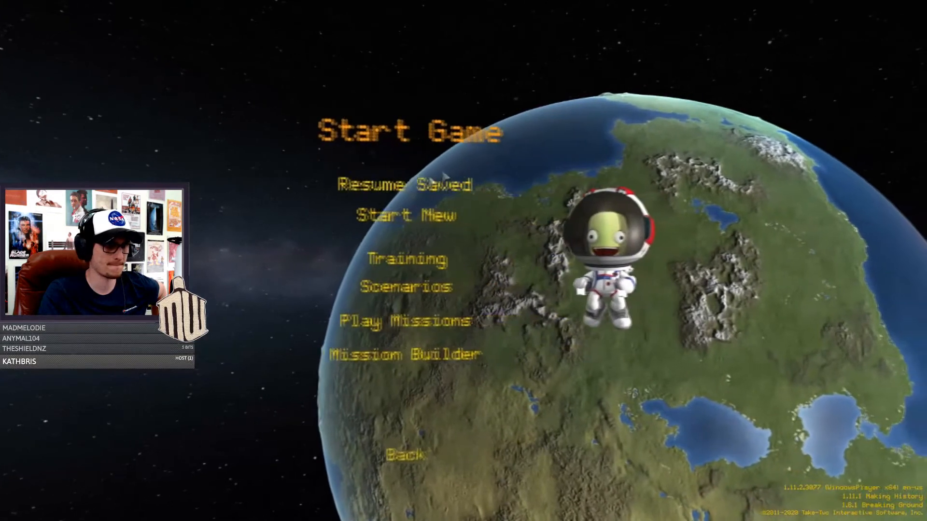
- Resume the saved game and enter the hangar with an empty untitled craft
left_click(402, 186)
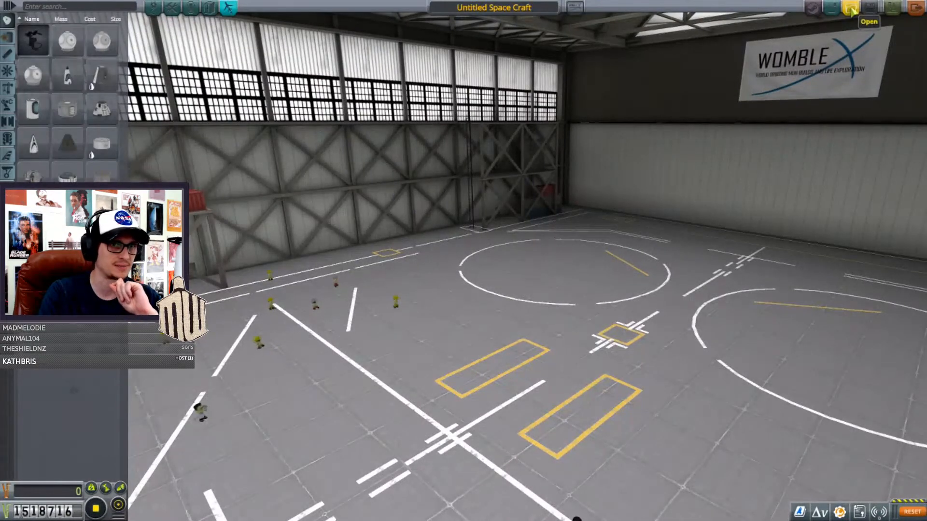
- Load the Geo DSN Sat 1 r4 craft from the saved SPH craft list
left_click(849, 8)
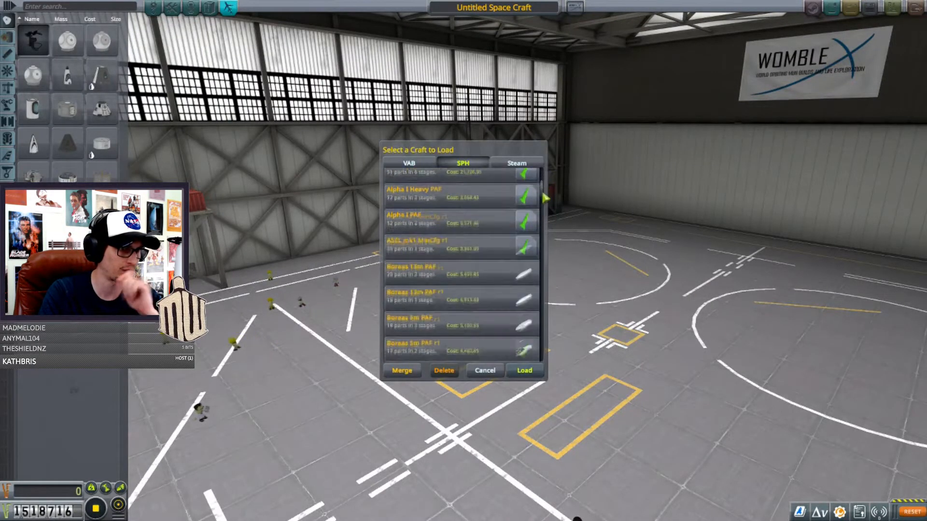
scroll("down", 3)
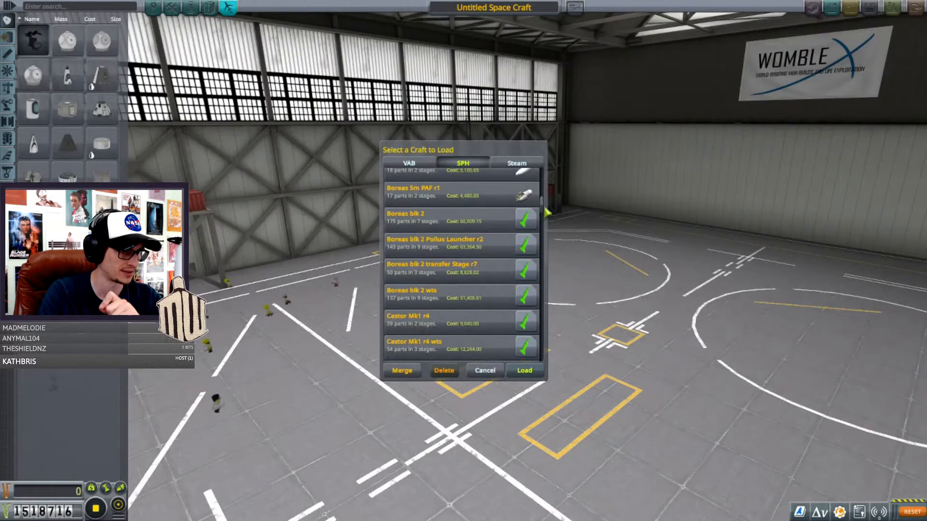
scroll("down", 3)
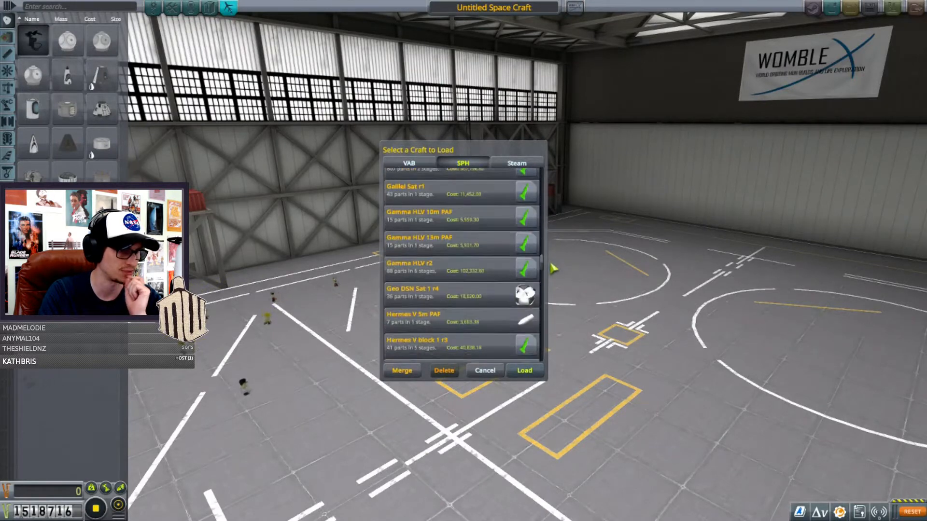
scroll("down", 3)
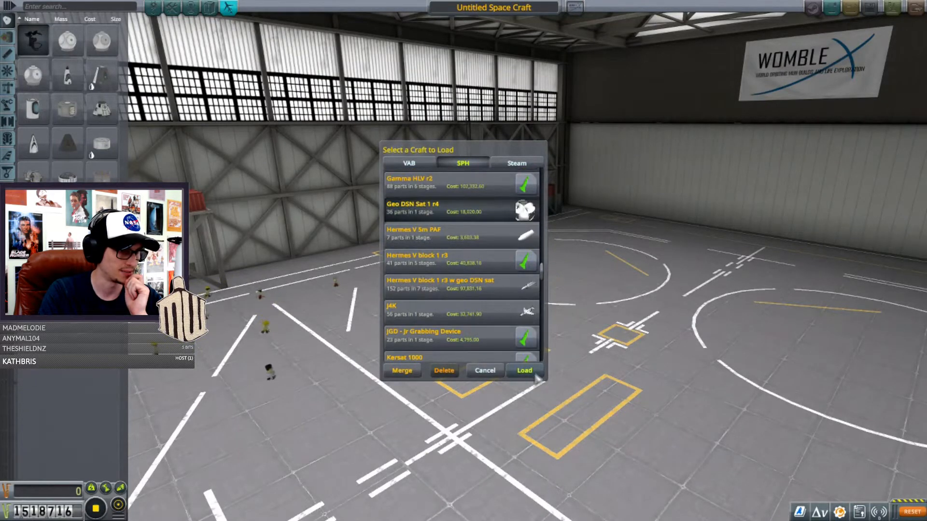
left_click(523, 371)
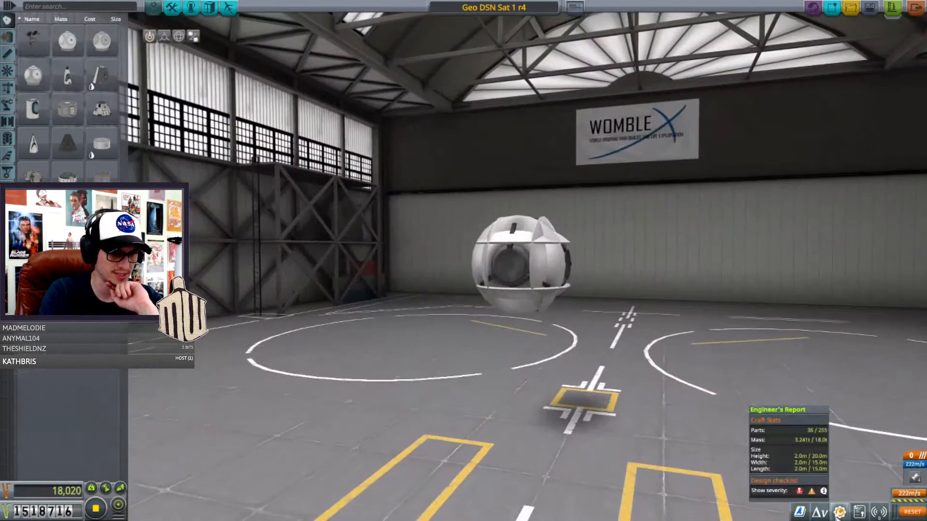
left_click(820, 511)
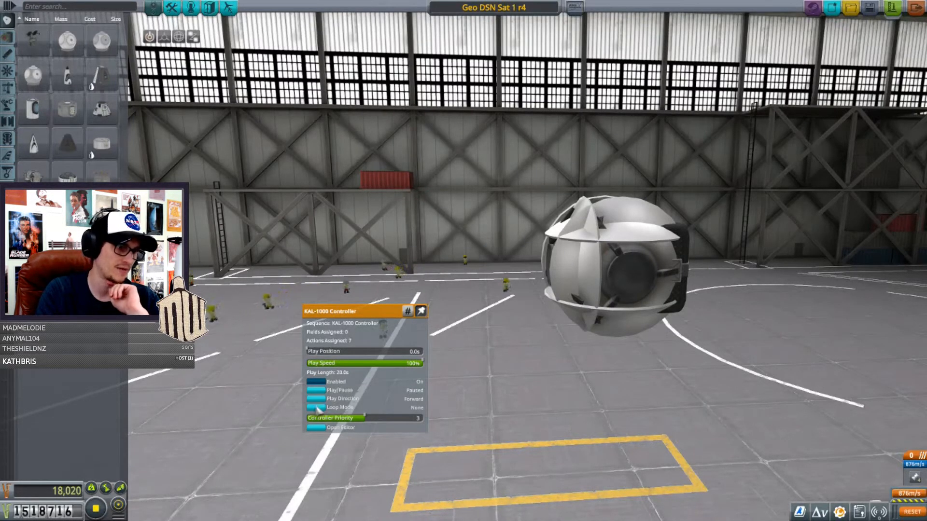
- Switch the KAL-1000 controller's Play Direction from Forward to Reverse
left_click(313, 399)
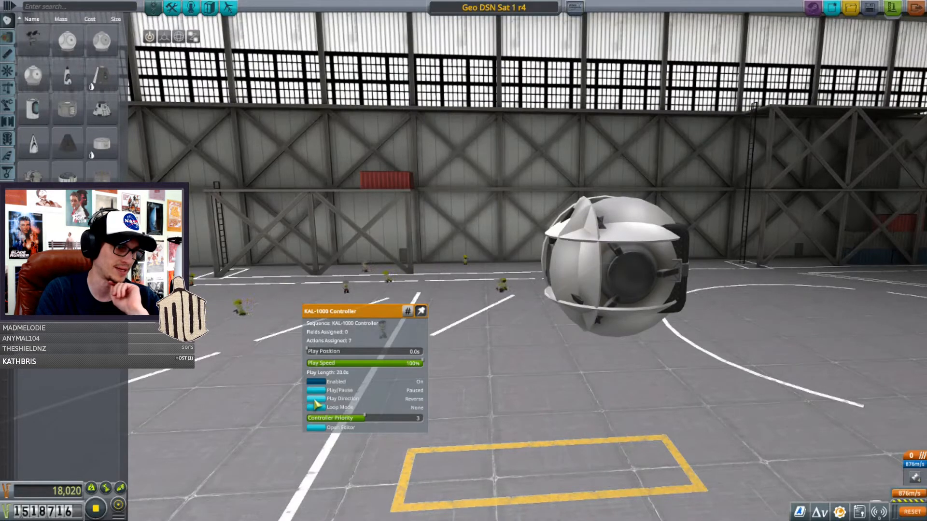
left_click(314, 390)
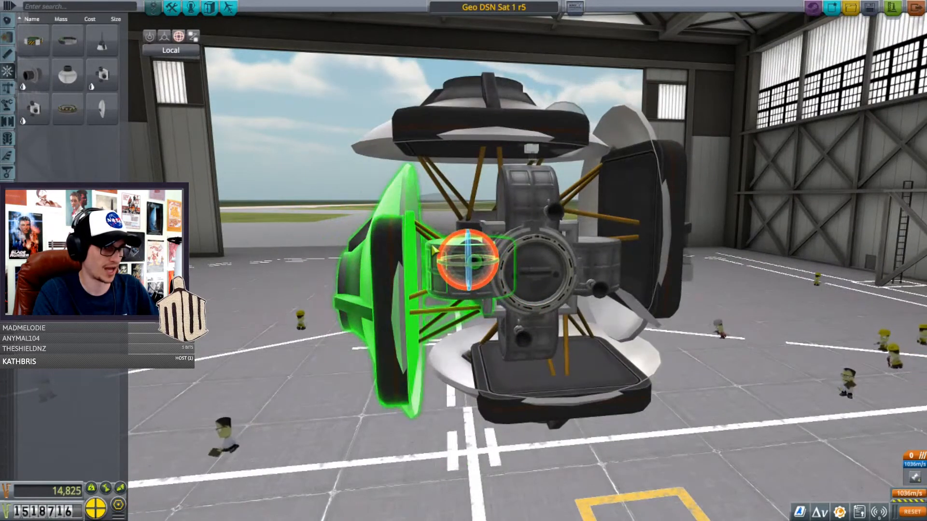
- Rotate the left dish antenna on its mount using the Local rotate gizmo
left_click(177, 34)
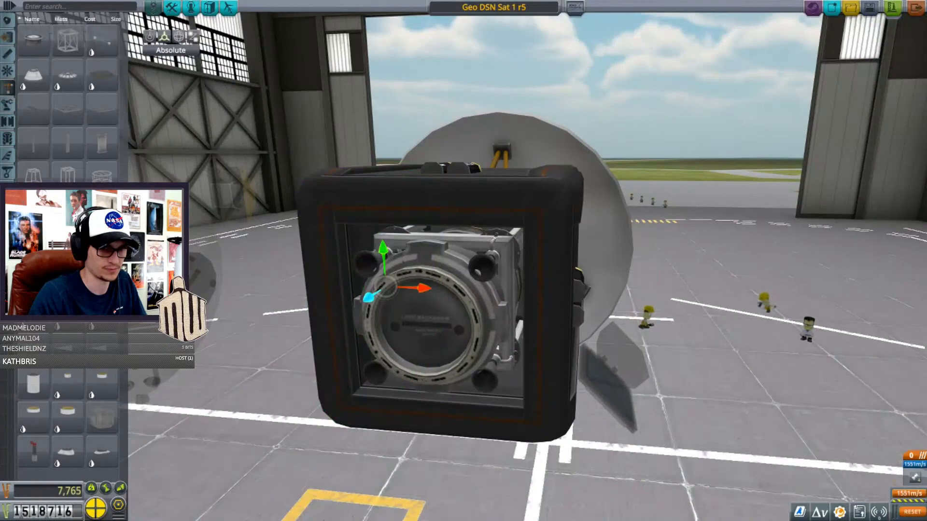
left_click(821, 510)
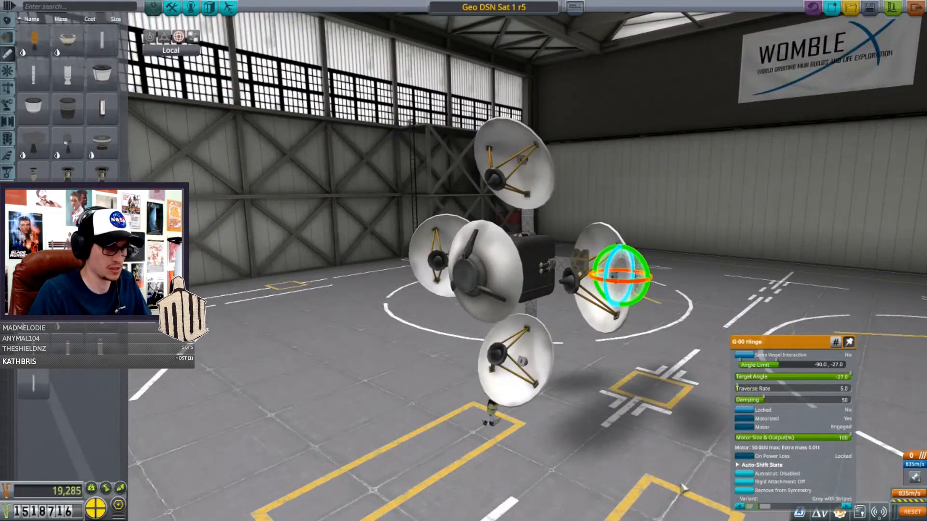
- Set the G-00 hinge angle limits to -90/-27 with a -27 target angle
left_click(178, 36)
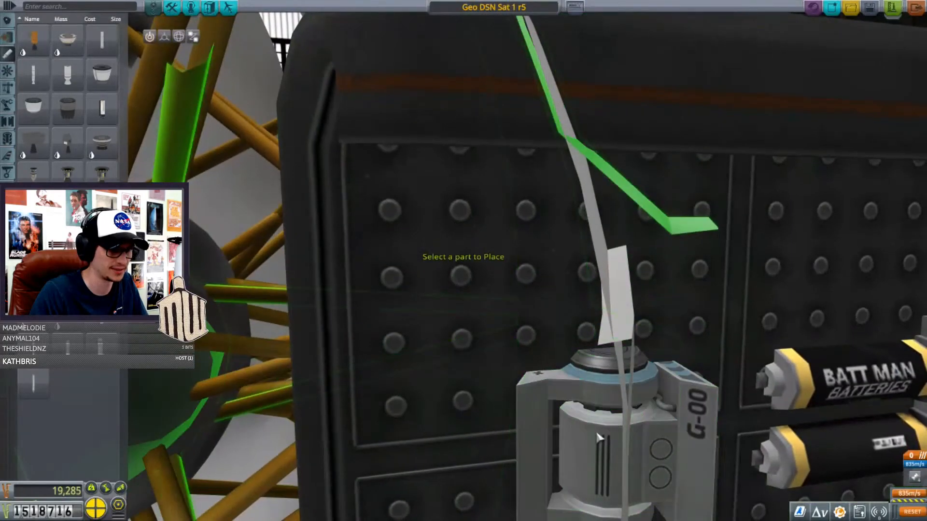
- Show the part action window of the G-00 hinge beside the batteries
left_click(602, 440)
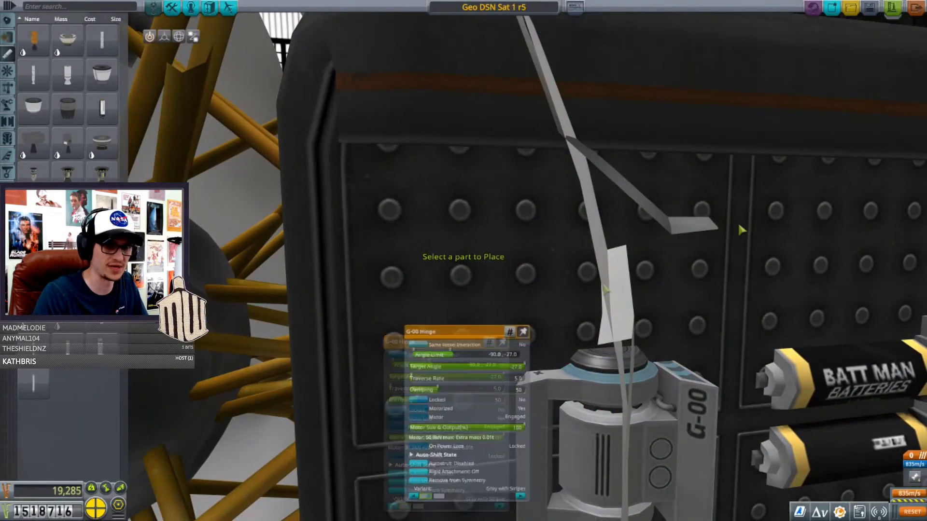